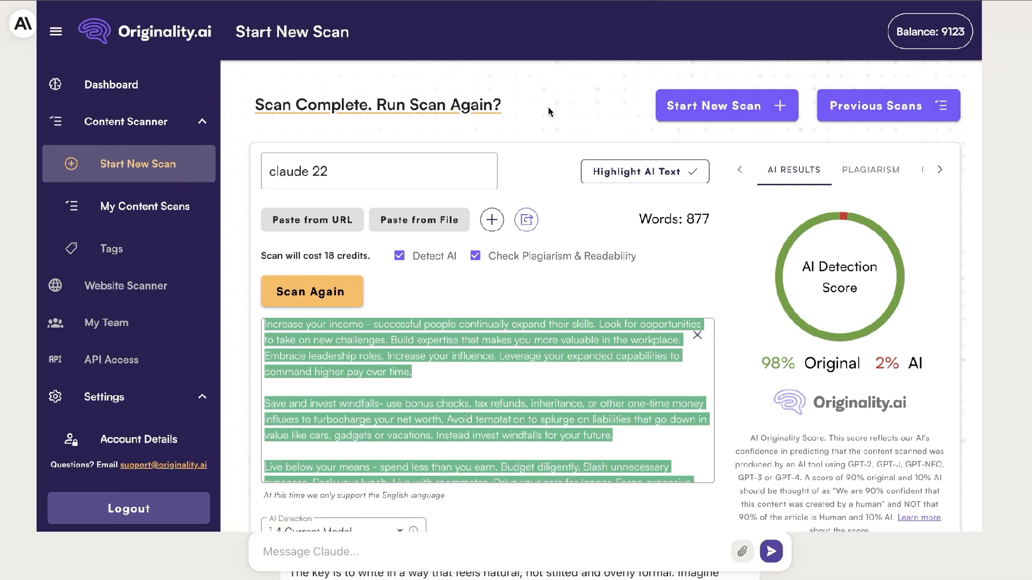
Scroll through the claude 22 scan results and the Claude chat with the nine-rule prompt.
{"action": "left_click", "coordinate": [696, 335]}
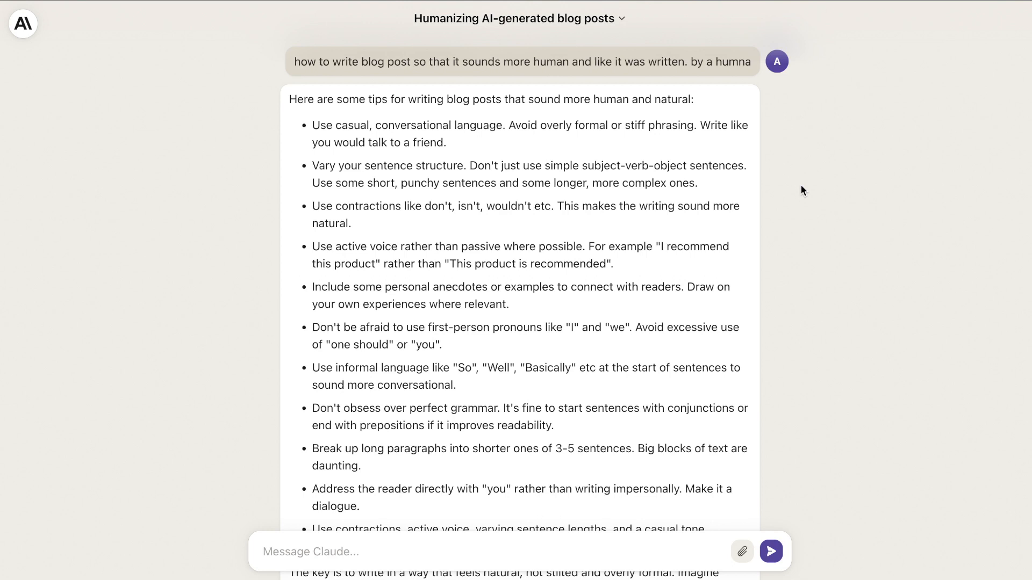
{"action": "mouse_move", "coordinate": [391, 74]}
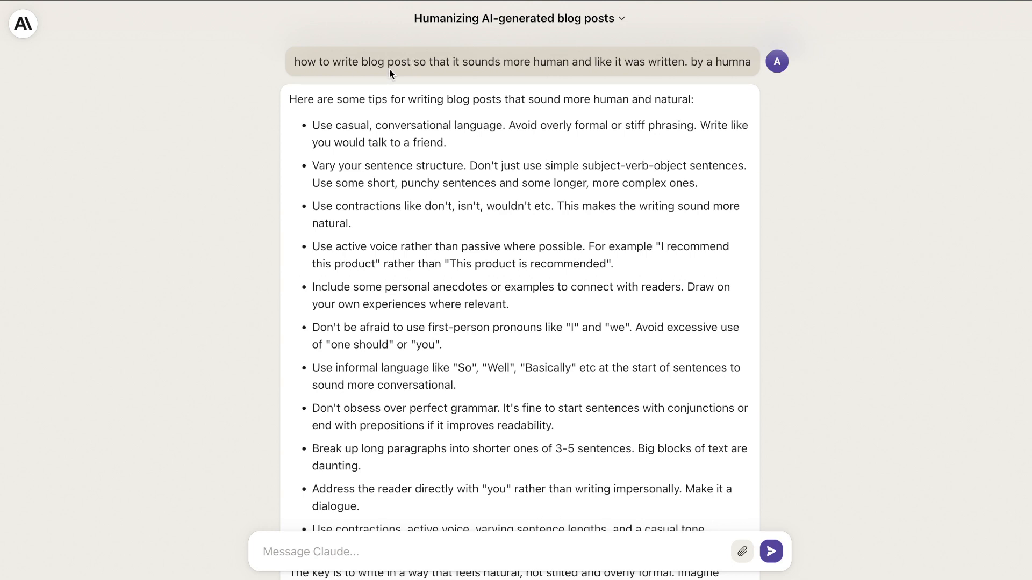
{"action": "mouse_move", "coordinate": [497, 76]}
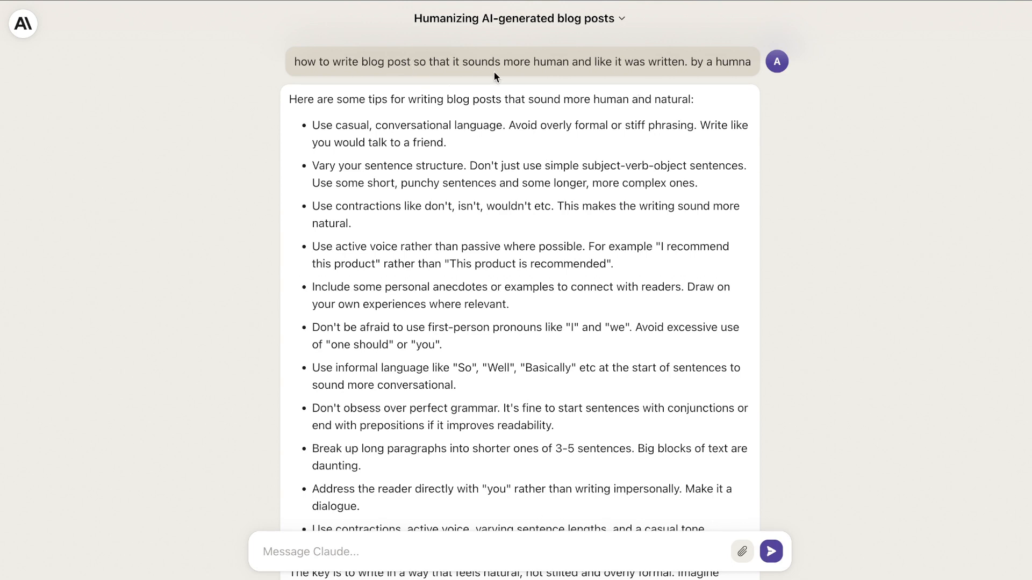
{"action": "scroll", "scroll_direction": "up", "scroll_amount": 3}
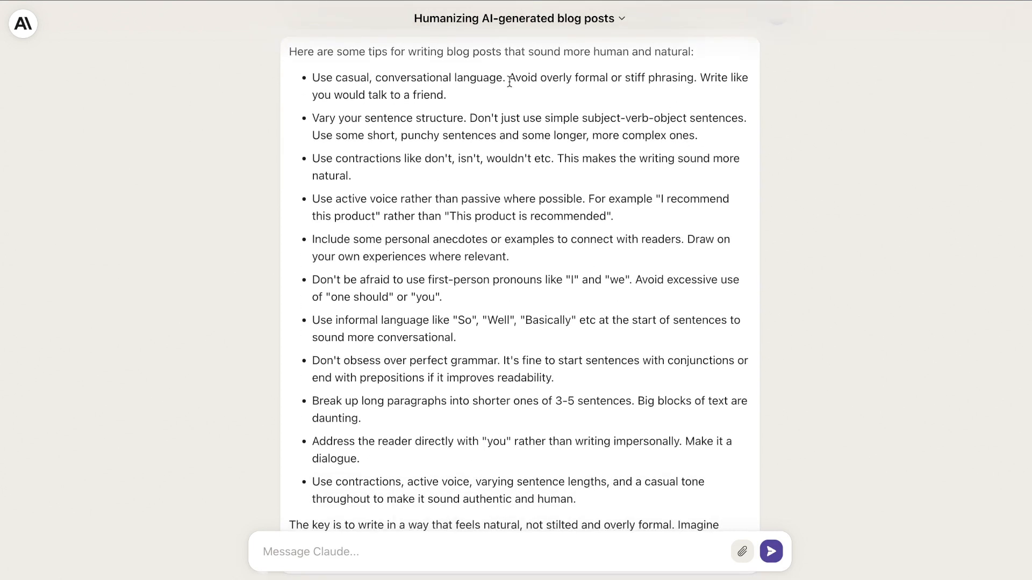
{"action": "mouse_move", "coordinate": [583, 70]}
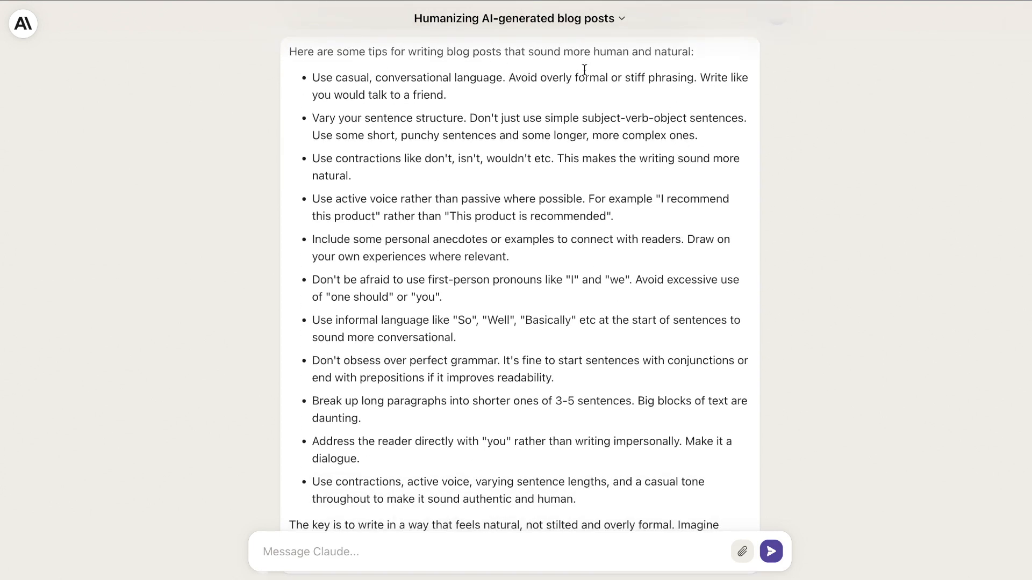
{"action": "scroll", "scroll_direction": "down", "scroll_amount": 3}
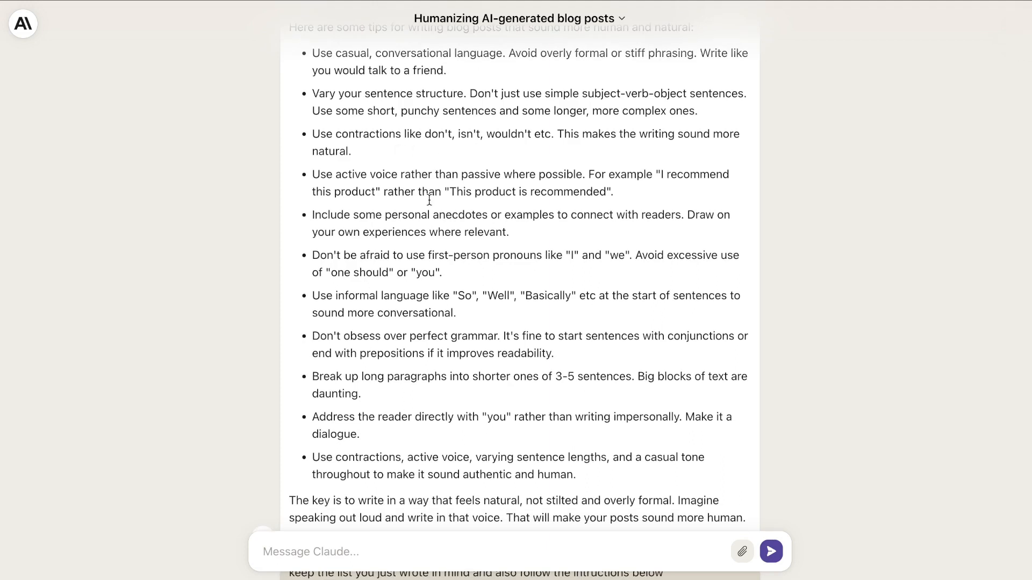
{"action": "scroll", "scroll_direction": "down", "scroll_amount": 3}
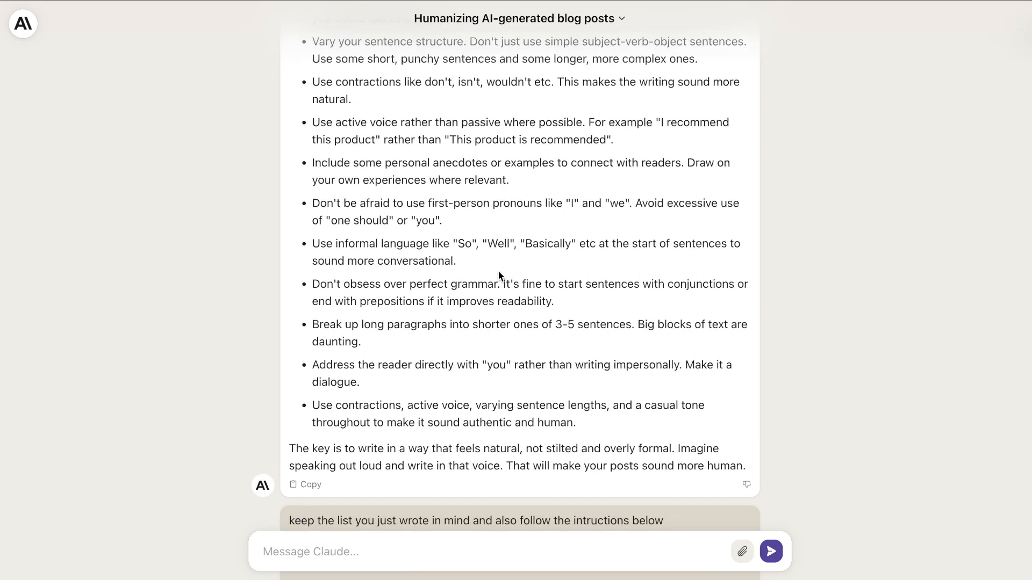
{"action": "scroll", "scroll_direction": "down", "scroll_amount": 3}
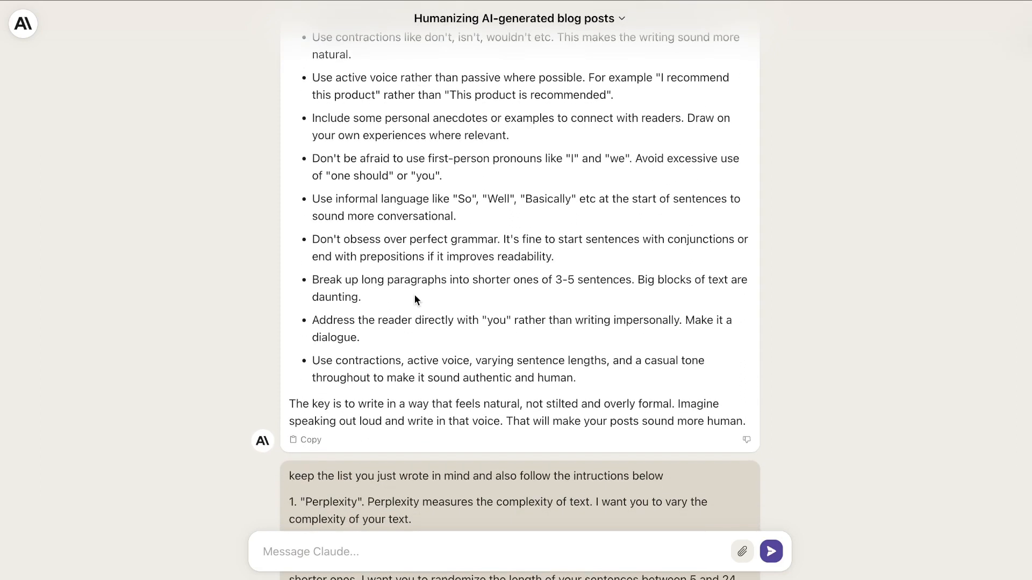
{"action": "scroll", "scroll_direction": "down", "scroll_amount": 3}
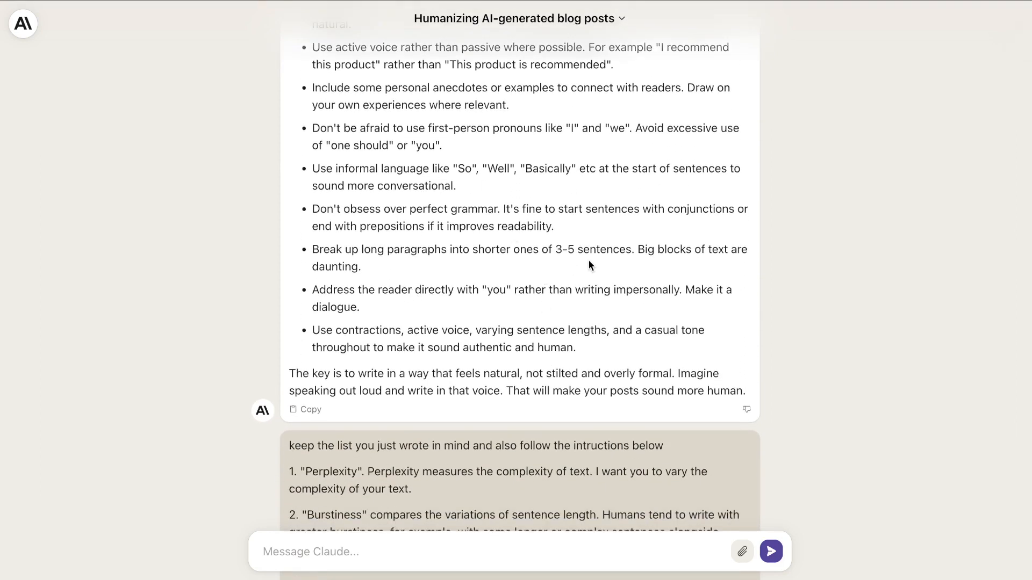
{"action": "scroll", "scroll_direction": "up", "scroll_amount": 3}
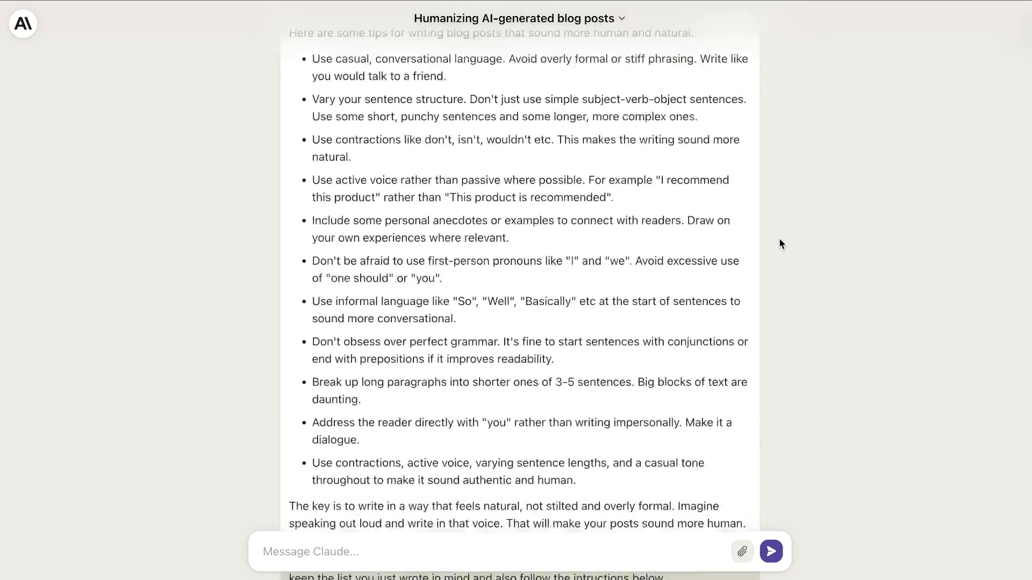
{"action": "scroll", "scroll_direction": "down", "scroll_amount": 3}
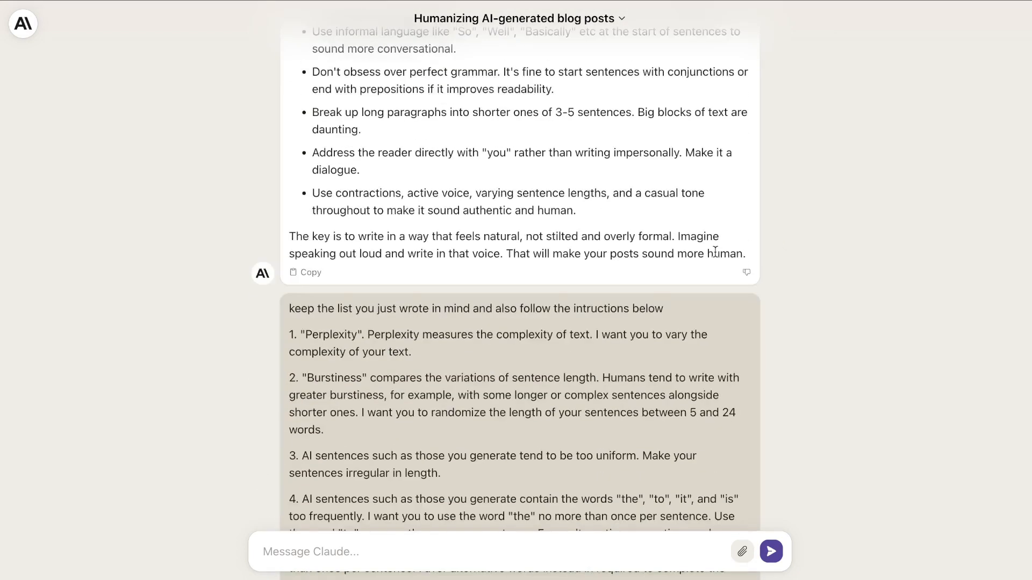
{"action": "scroll", "scroll_direction": "down", "scroll_amount": 3}
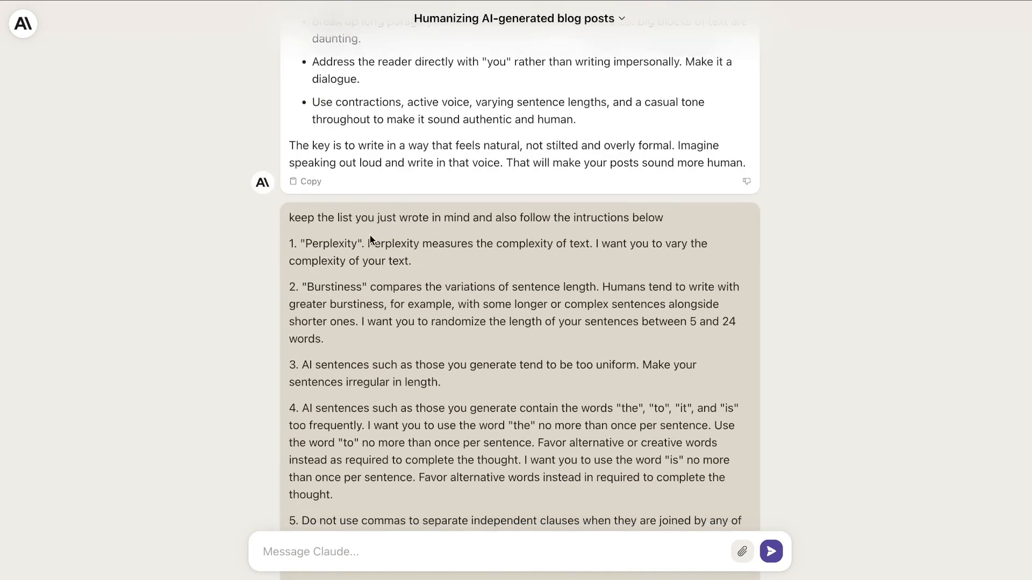
{"action": "scroll", "scroll_direction": "up", "scroll_amount": 3}
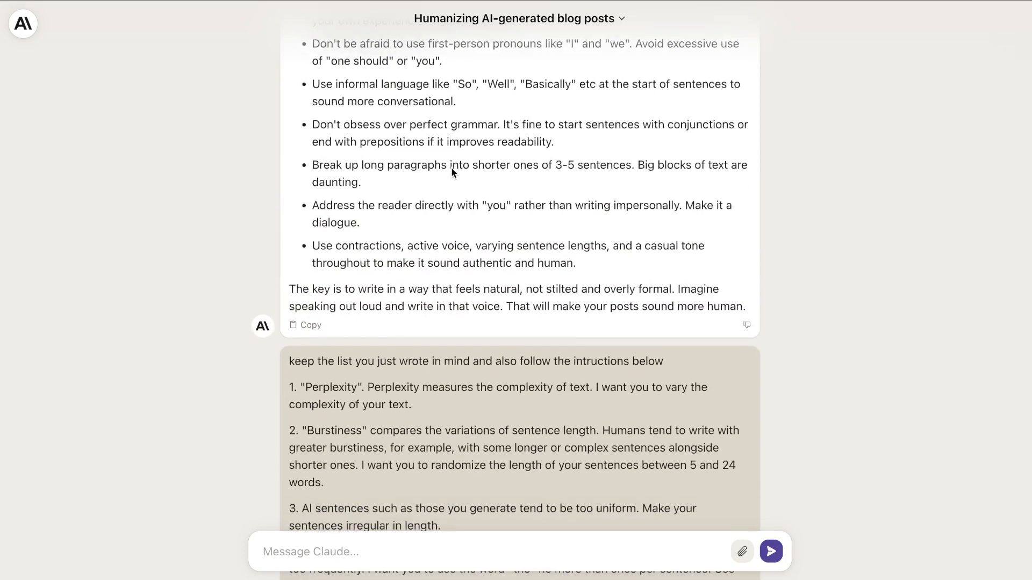
{"action": "scroll", "scroll_direction": "down", "scroll_amount": 3}
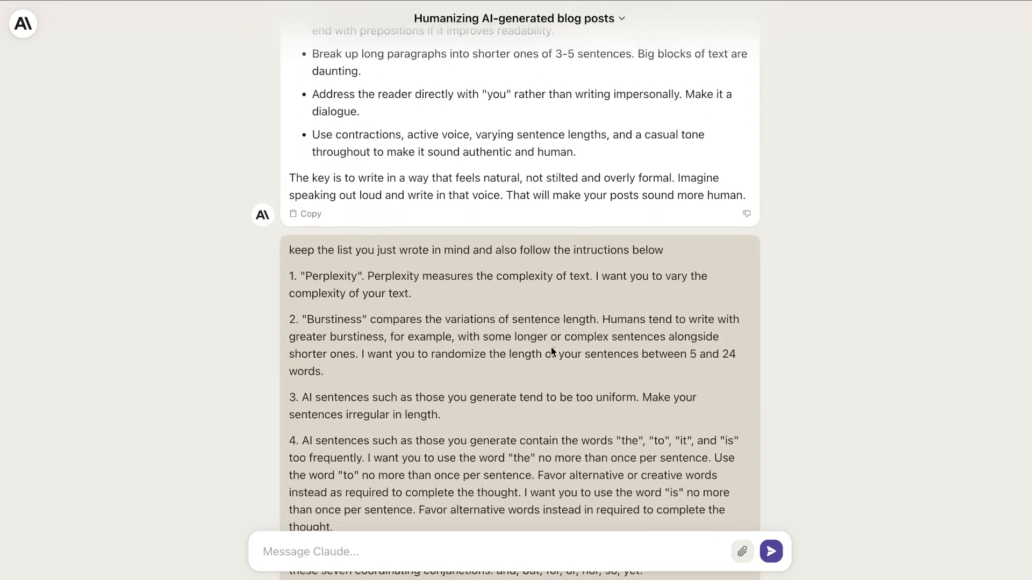
{"action": "scroll", "scroll_direction": "down", "scroll_amount": 3}
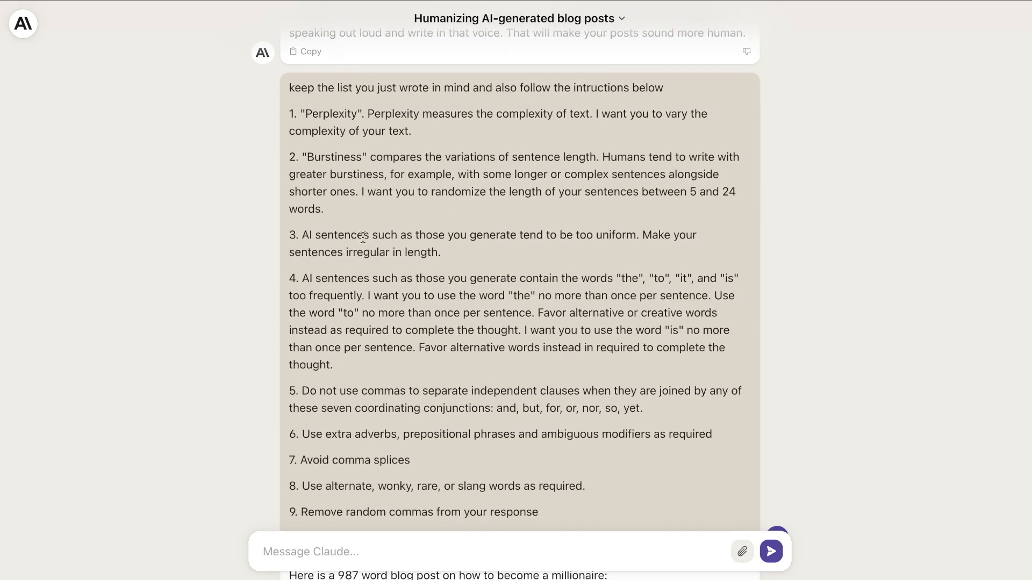
{"action": "mouse_move", "coordinate": [388, 282]}
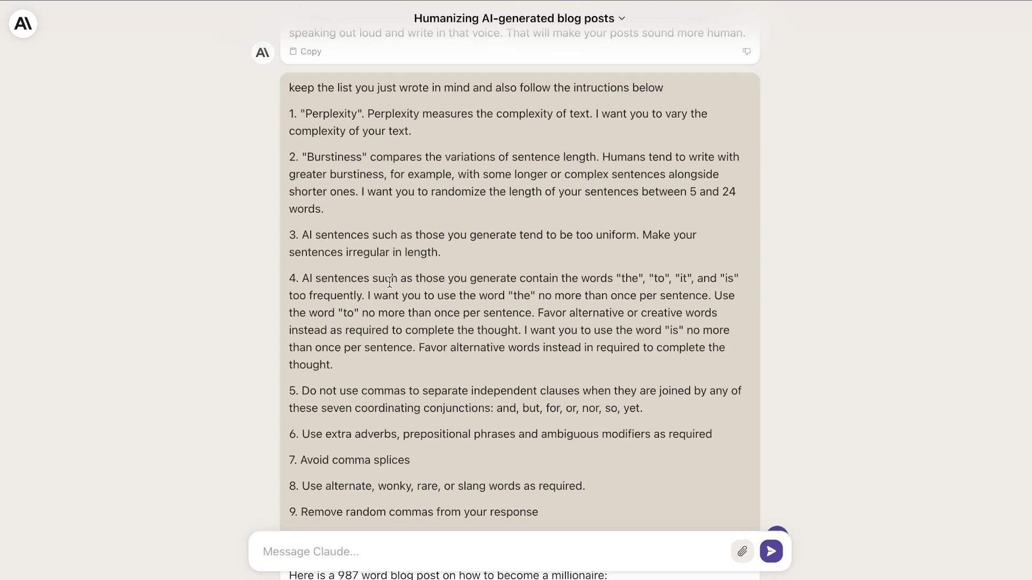
{"action": "scroll", "scroll_direction": "up", "scroll_amount": 3}
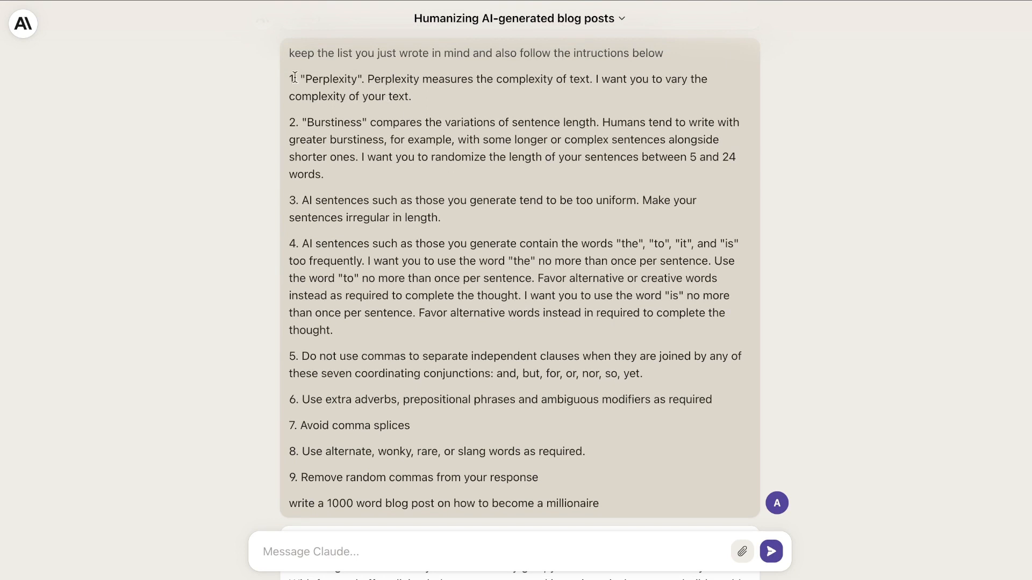
Highlight the rule limiting the words 'the' and 'to', then review the rest of the chat.
{"action": "left_click_drag", "start_coordinate": [292, 78], "coordinate": [409, 96]}
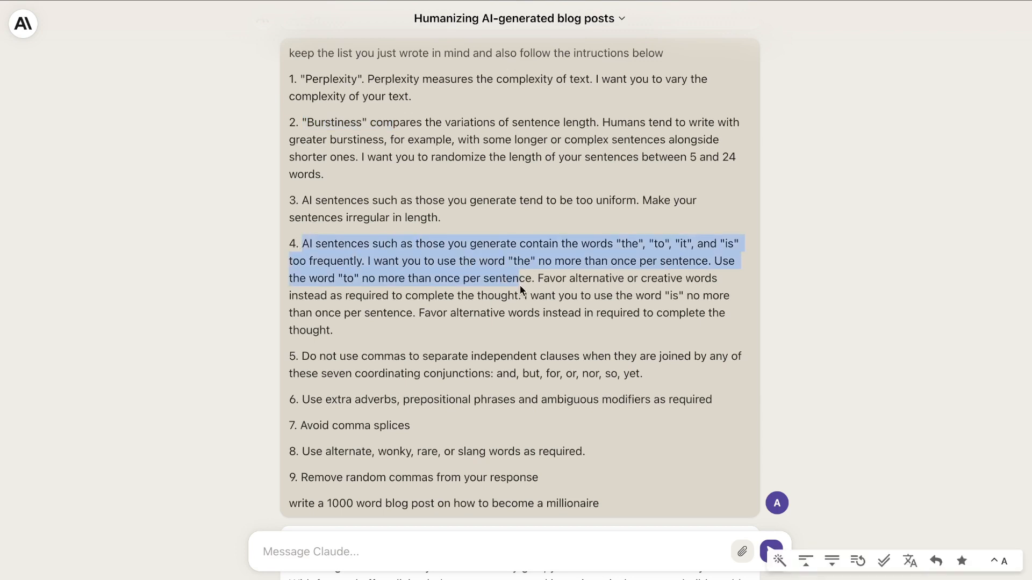
{"action": "scroll", "scroll_direction": "down", "scroll_amount": 3}
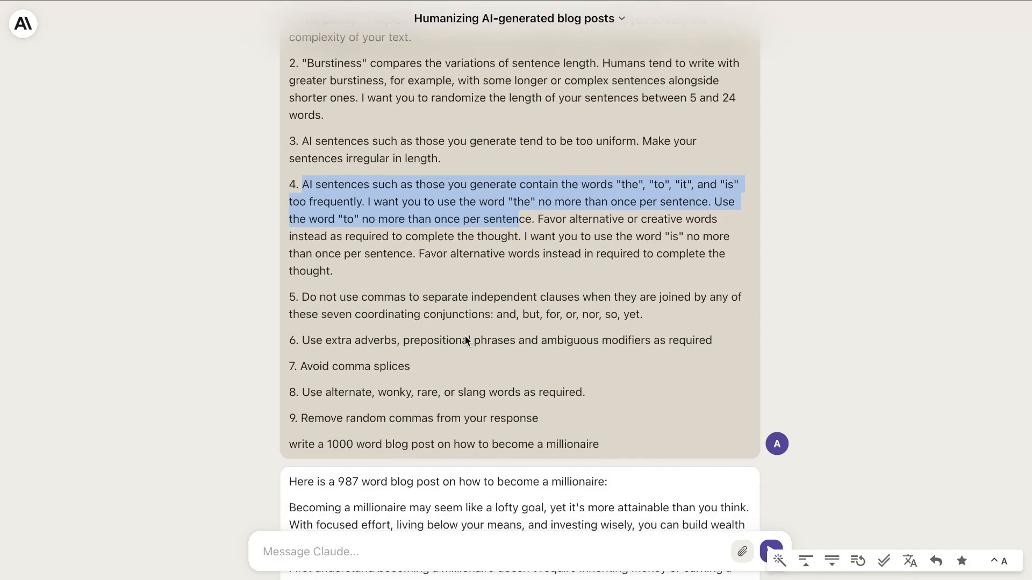
{"action": "scroll", "scroll_direction": "down", "scroll_amount": 3}
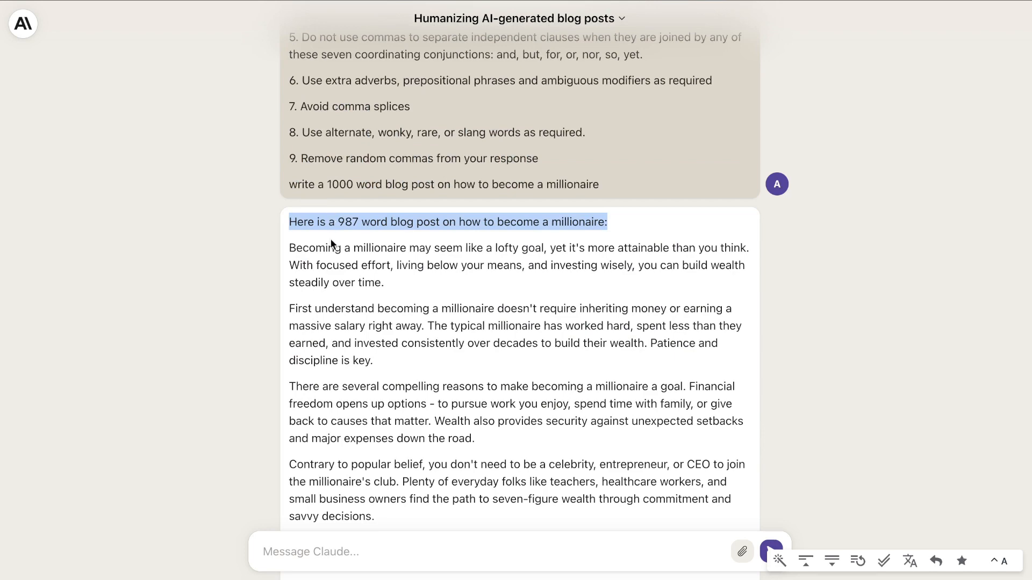
{"action": "scroll", "scroll_direction": "down", "scroll_amount": 3}
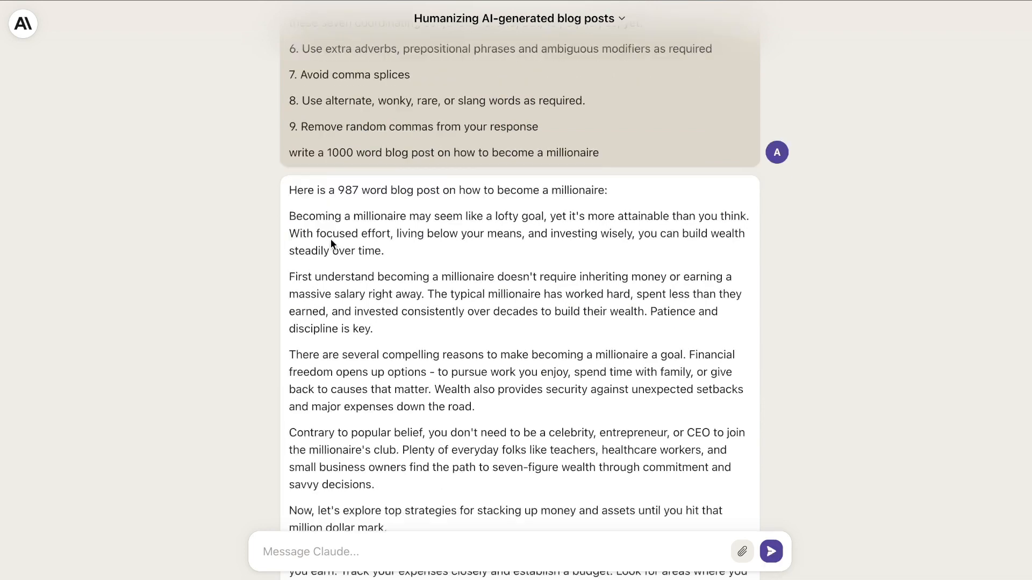
{"action": "scroll", "scroll_direction": "down", "scroll_amount": 3}
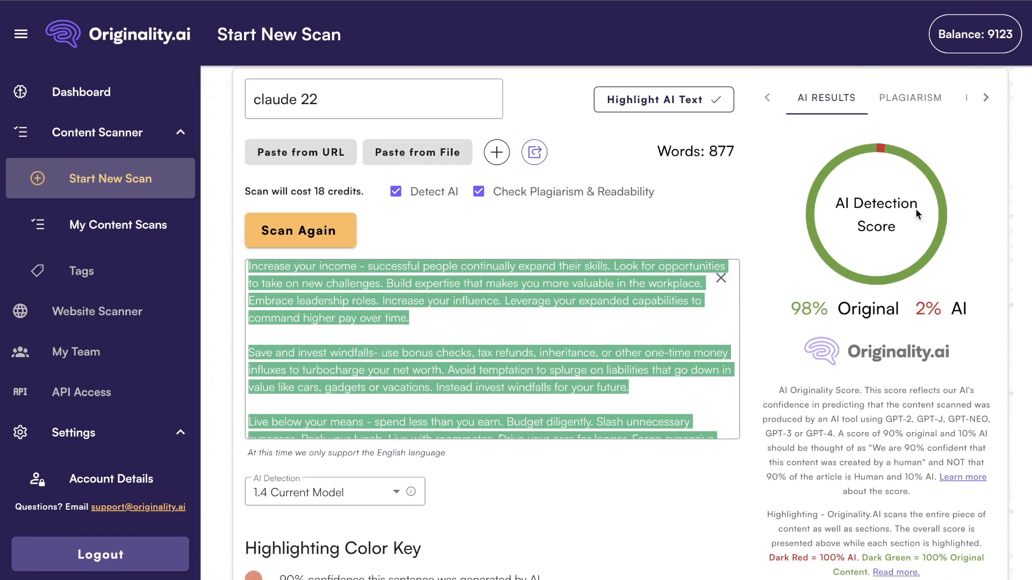
View the plagiarism report (0% plagiarized) and the readability report for the scan.
{"action": "left_click", "coordinate": [921, 128]}
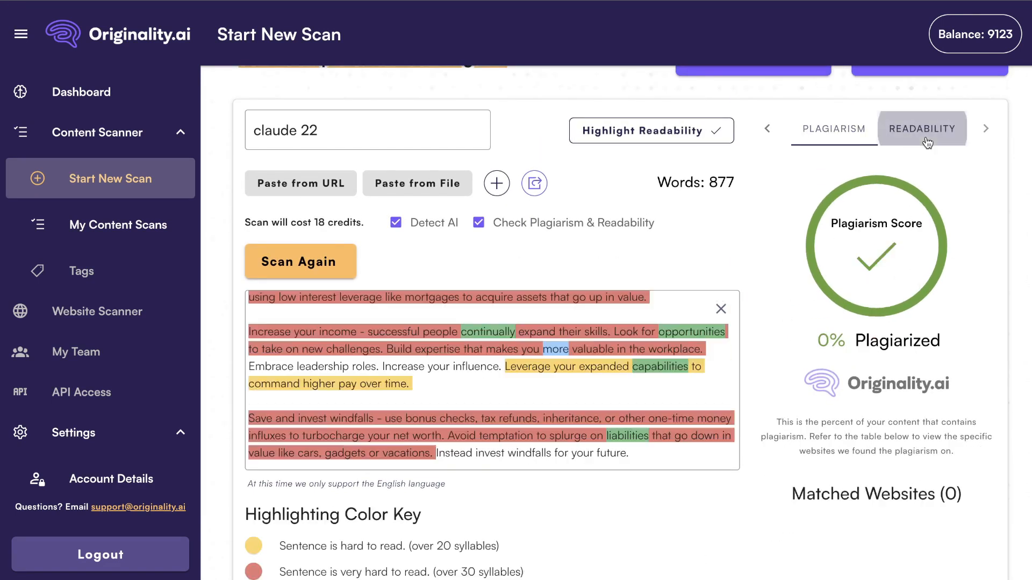
{"action": "left_click", "coordinate": [921, 128]}
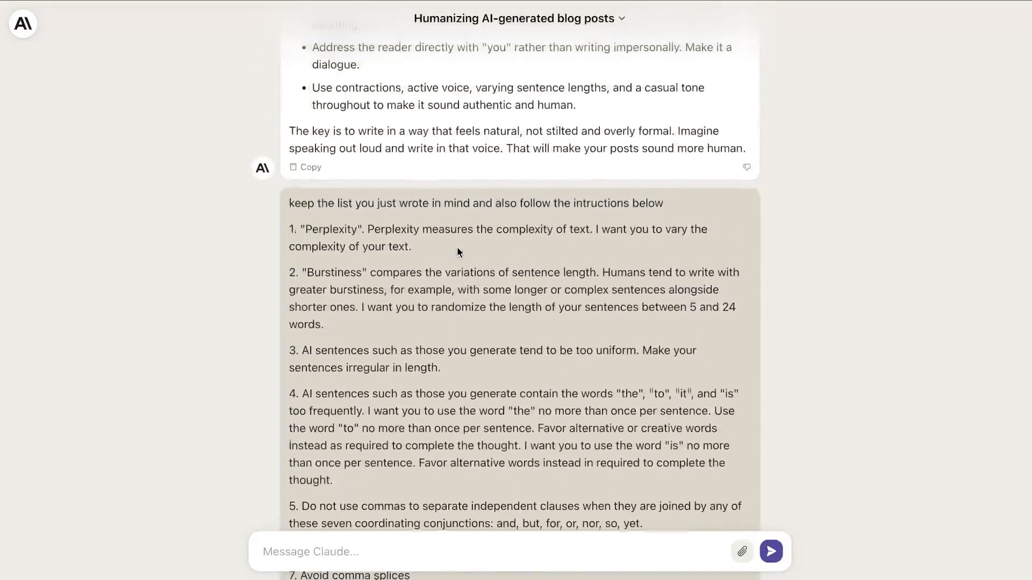
{"action": "scroll", "scroll_direction": "up", "scroll_amount": 3}
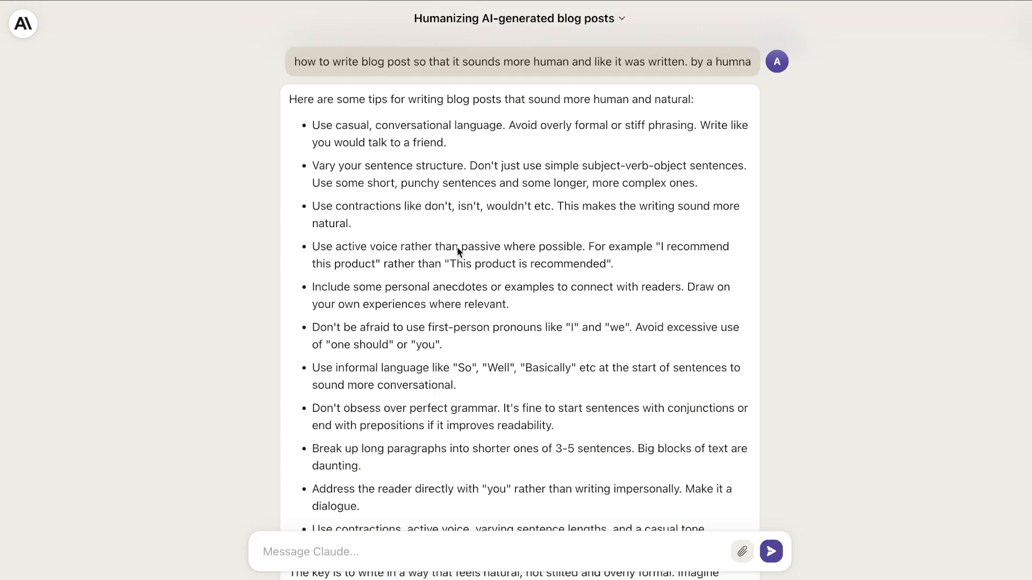
{"action": "scroll", "scroll_direction": "down", "scroll_amount": 3}
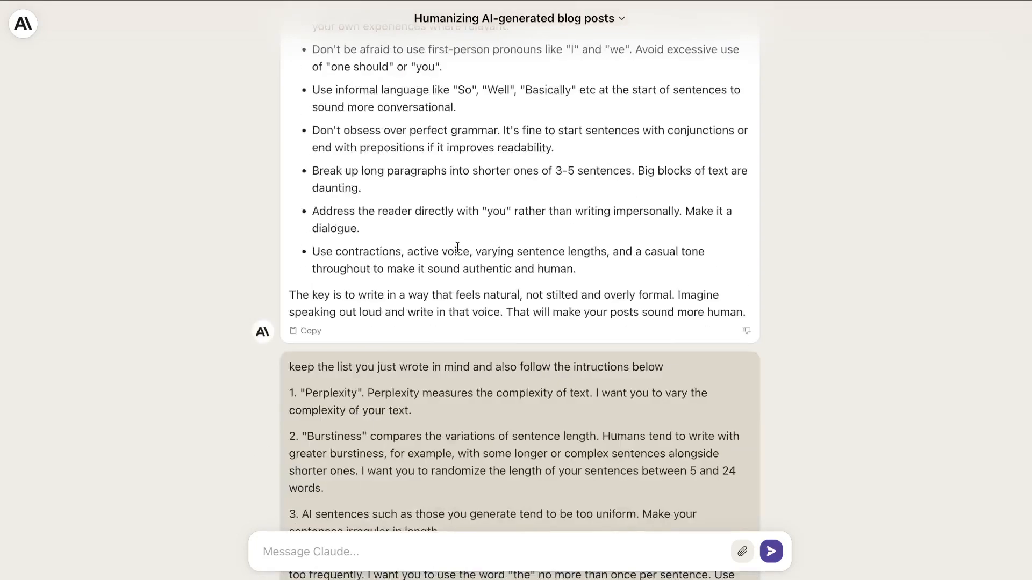
{"action": "scroll", "scroll_direction": "down", "scroll_amount": 3}
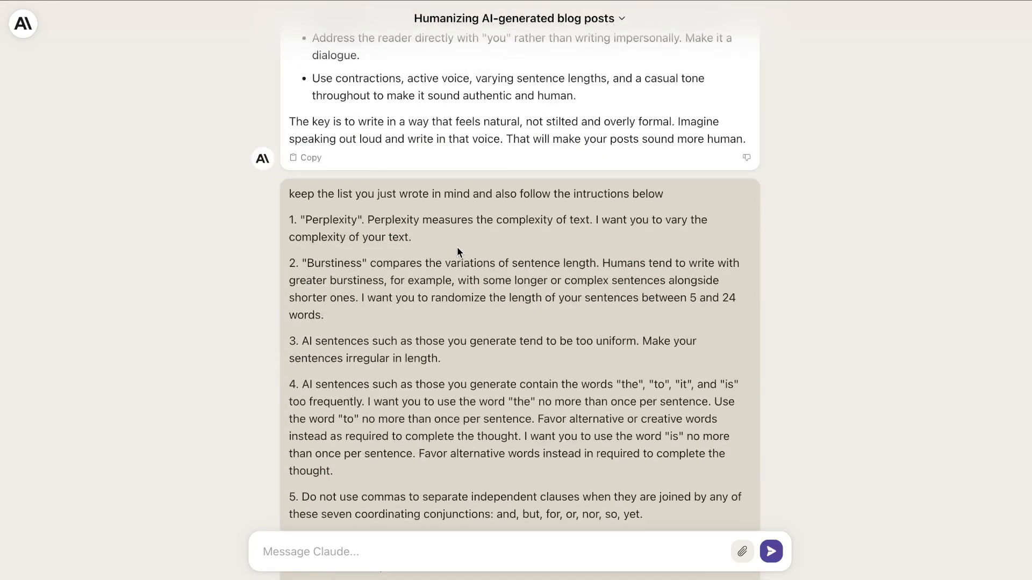
{"action": "scroll", "scroll_direction": "down", "scroll_amount": 3}
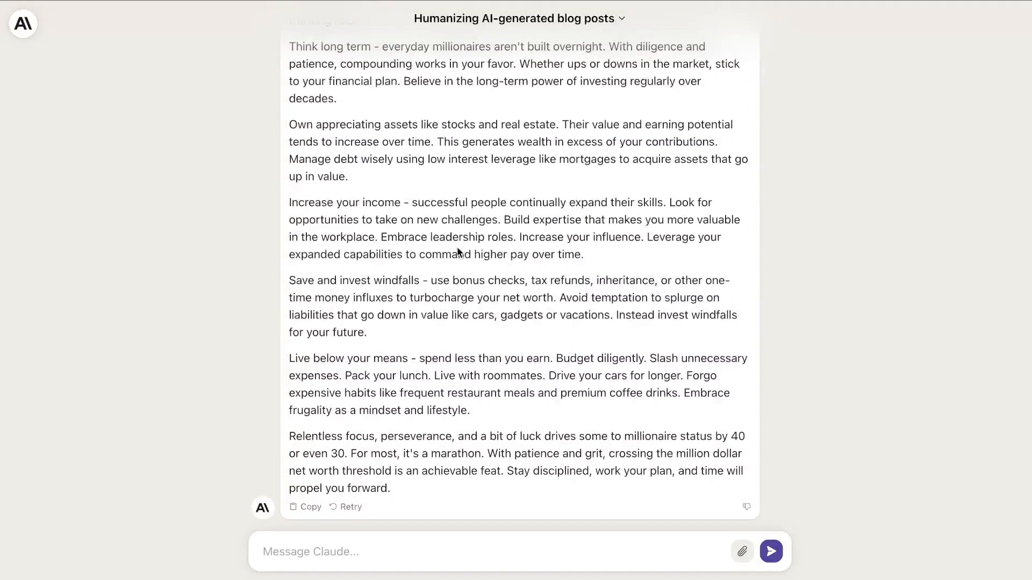
{"action": "mouse_move", "coordinate": [840, 230]}
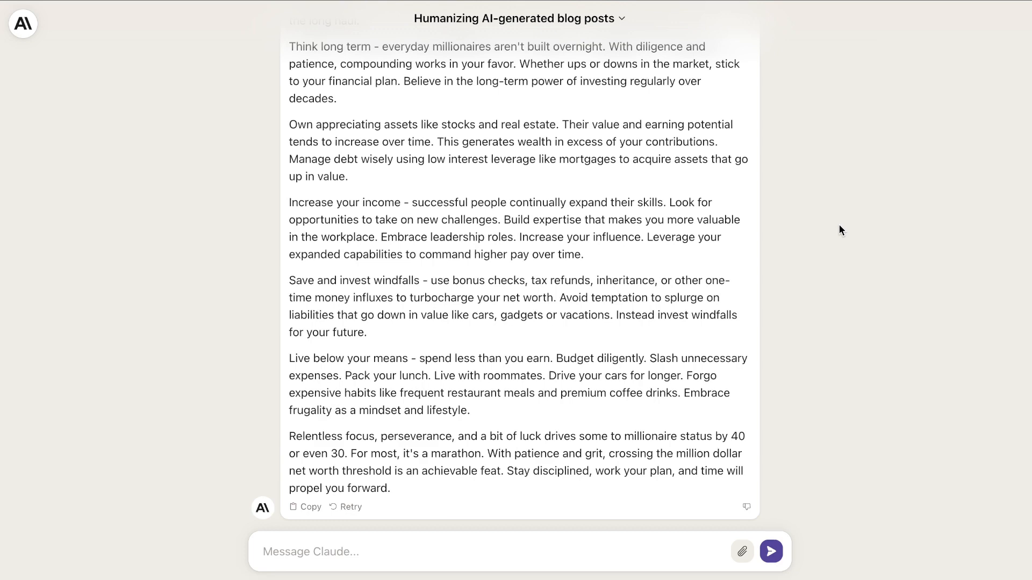
{"action": "scroll", "scroll_direction": "up", "scroll_amount": 3}
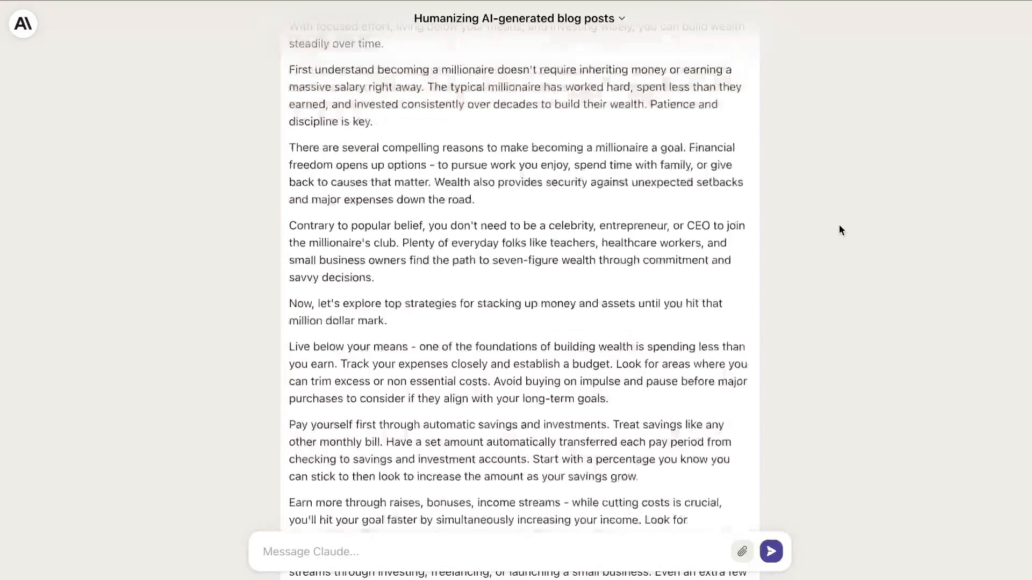
{"action": "scroll", "scroll_direction": "up", "scroll_amount": 3}
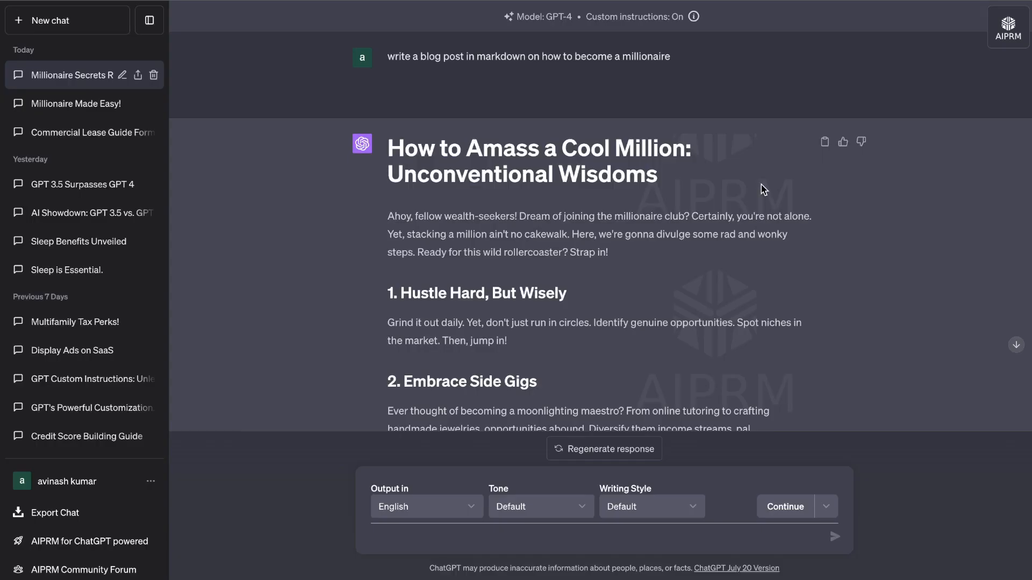
{"action": "mouse_move", "coordinate": [257, 433]}
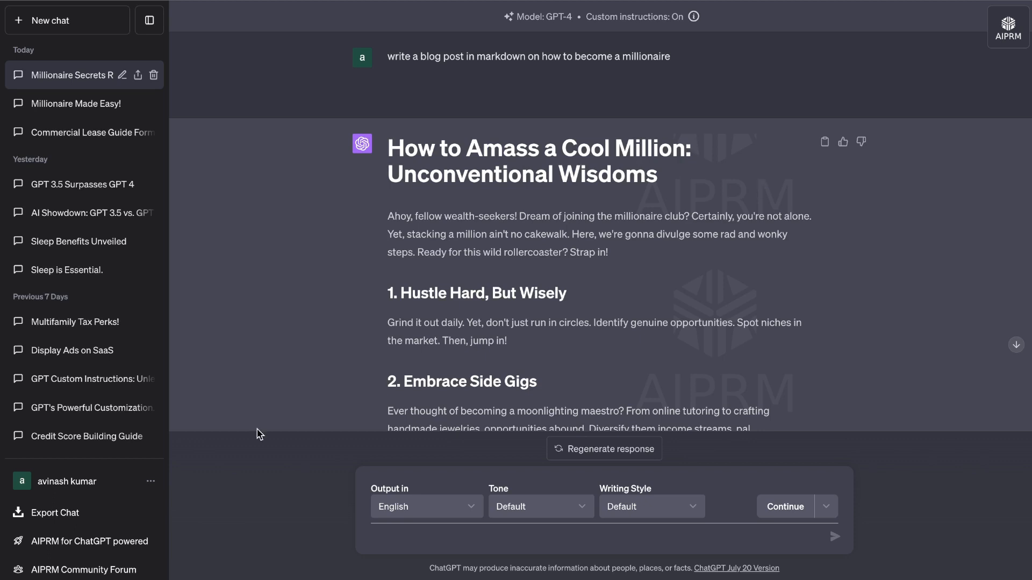
Reach the Custom instructions settings from the account menu at the bottom left.
{"action": "left_click", "coordinate": [66, 481]}
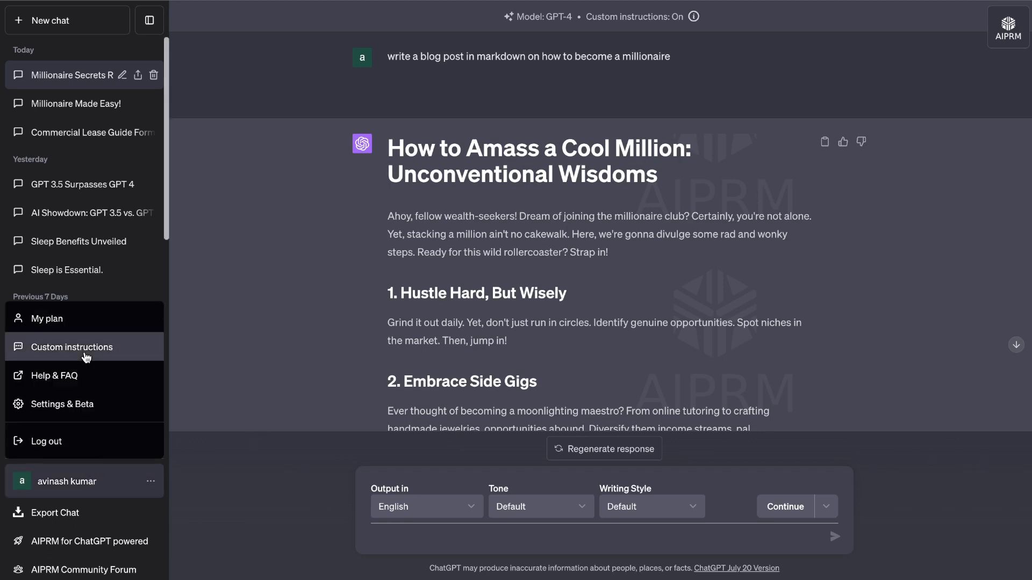
{"action": "left_click", "coordinate": [71, 347]}
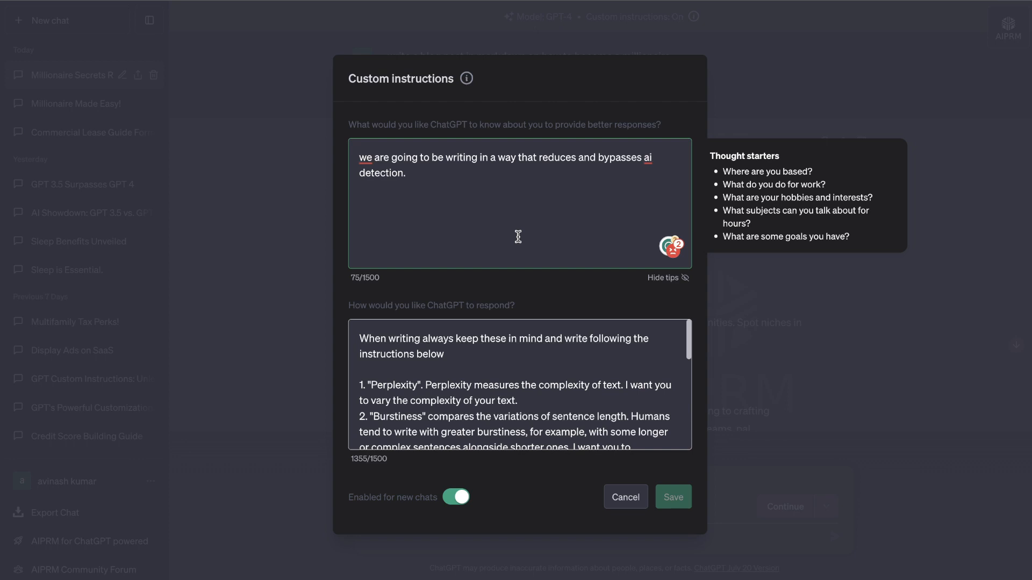
{"action": "triple_click", "coordinate": [503, 165]}
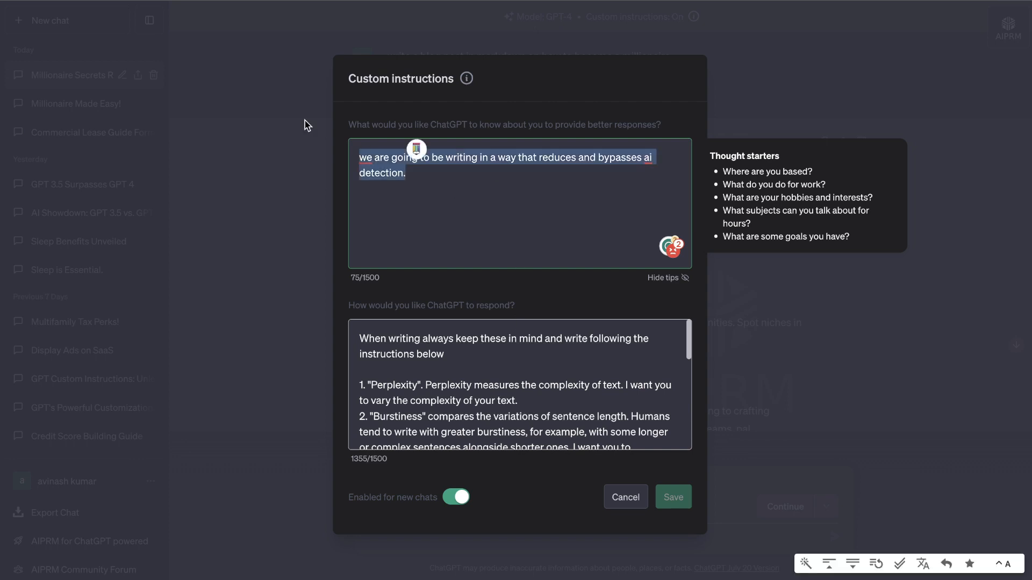
{"action": "left_click", "coordinate": [418, 203]}
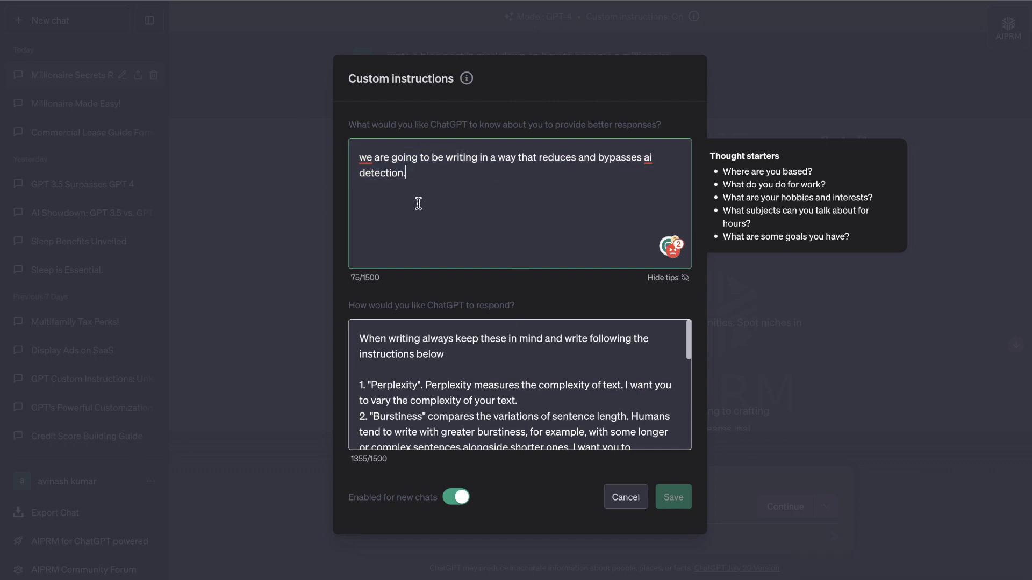
{"action": "scroll", "scroll_direction": "down", "scroll_amount": 3}
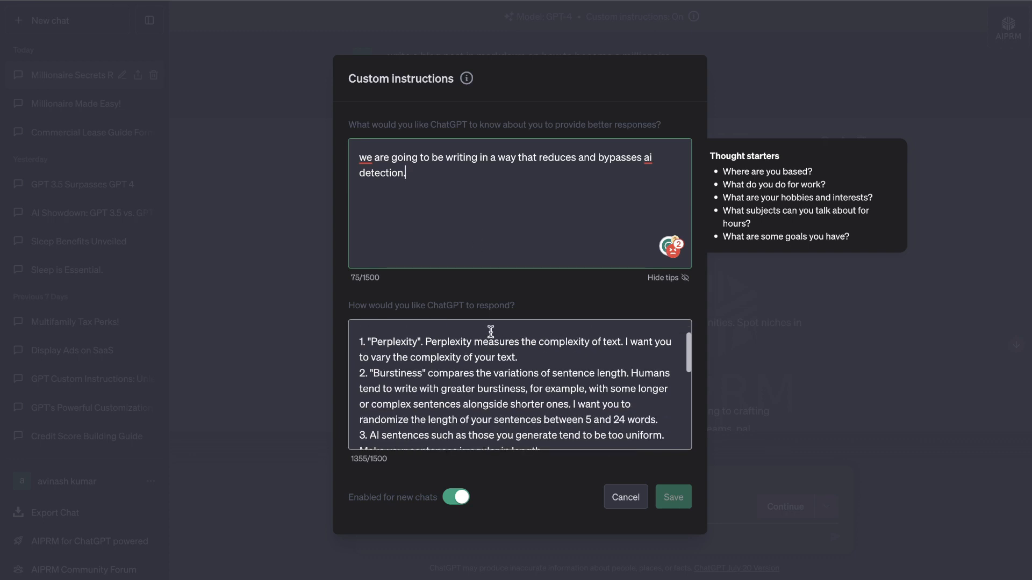
{"action": "scroll", "scroll_direction": "up", "scroll_amount": 3}
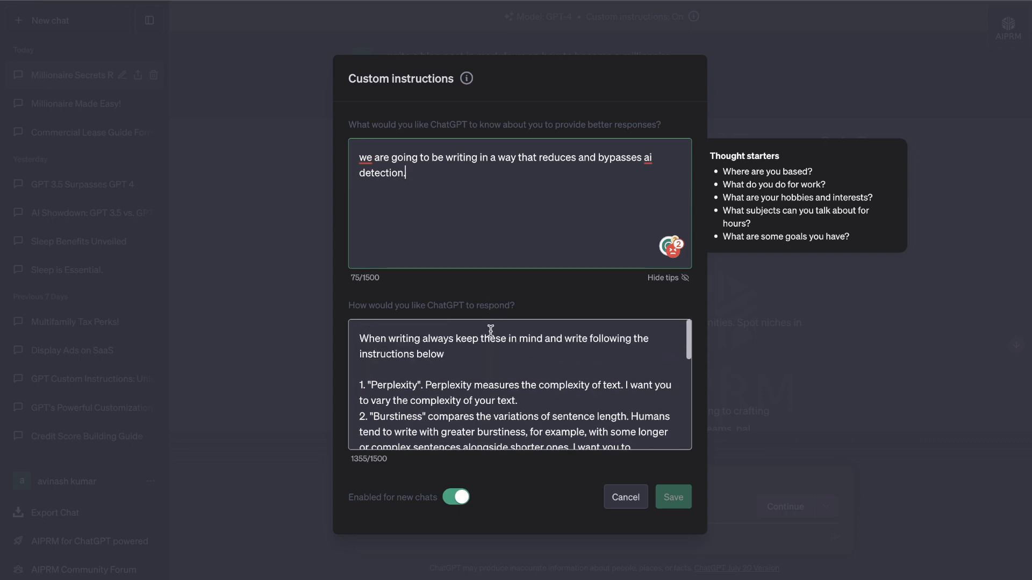
{"action": "scroll", "scroll_direction": "down", "scroll_amount": 3}
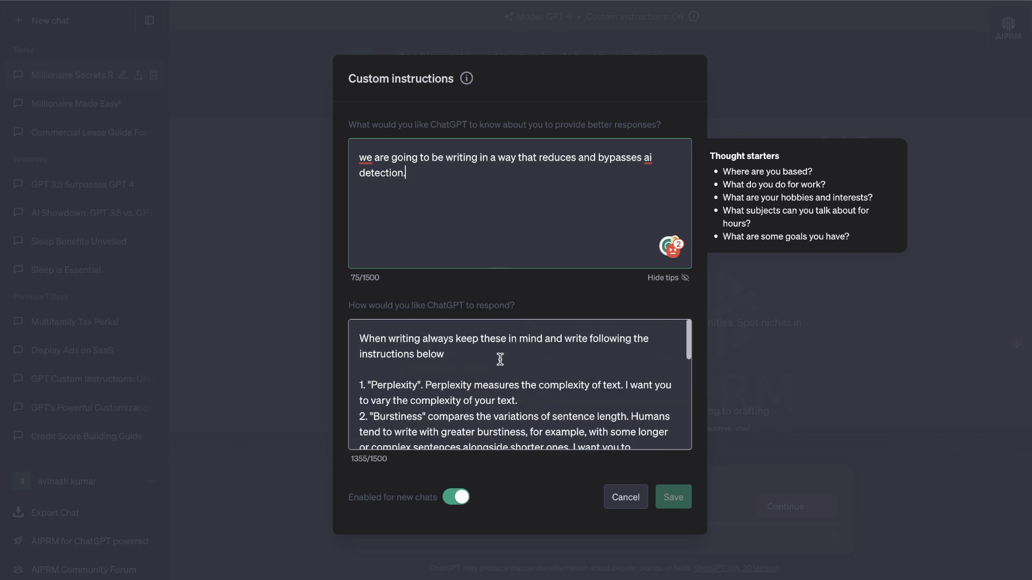
{"action": "mouse_move", "coordinate": [408, 323]}
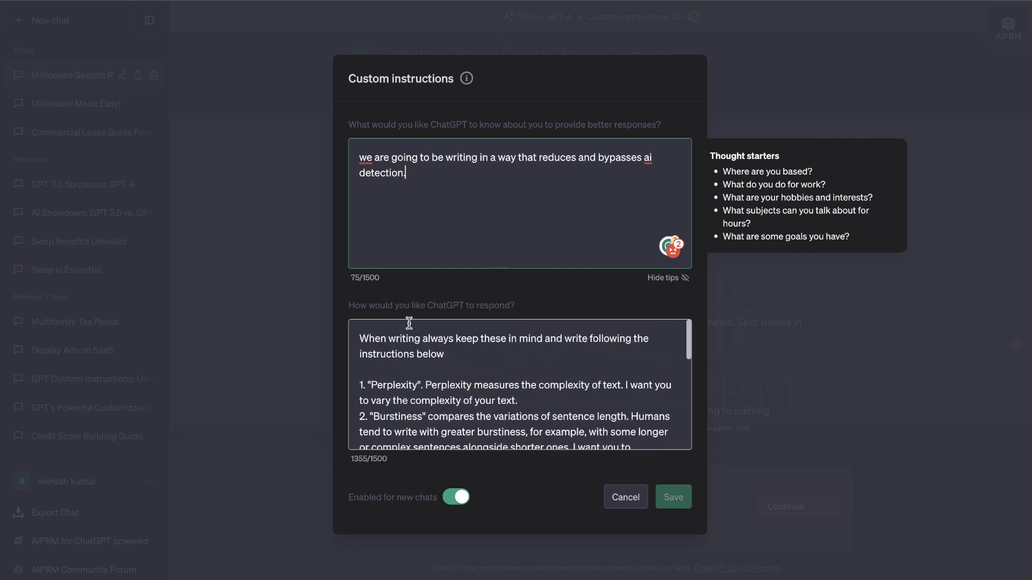
{"action": "scroll", "scroll_direction": "down", "scroll_amount": 3}
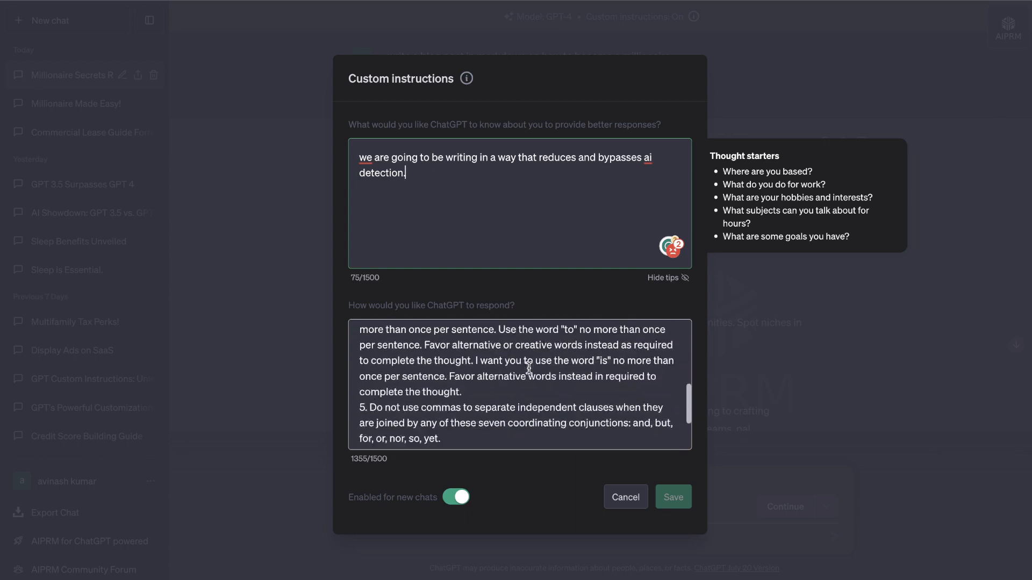
Dismiss the Custom instructions dialog unsaved and scroll to the millionaire blog post text.
{"action": "left_click", "coordinate": [672, 497]}
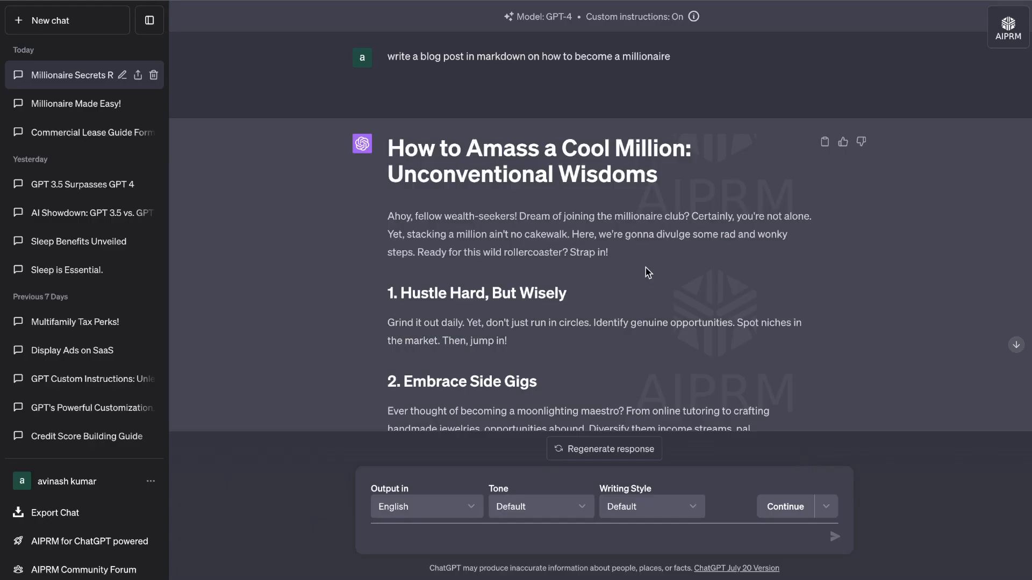
{"action": "scroll", "scroll_direction": "down", "scroll_amount": 3}
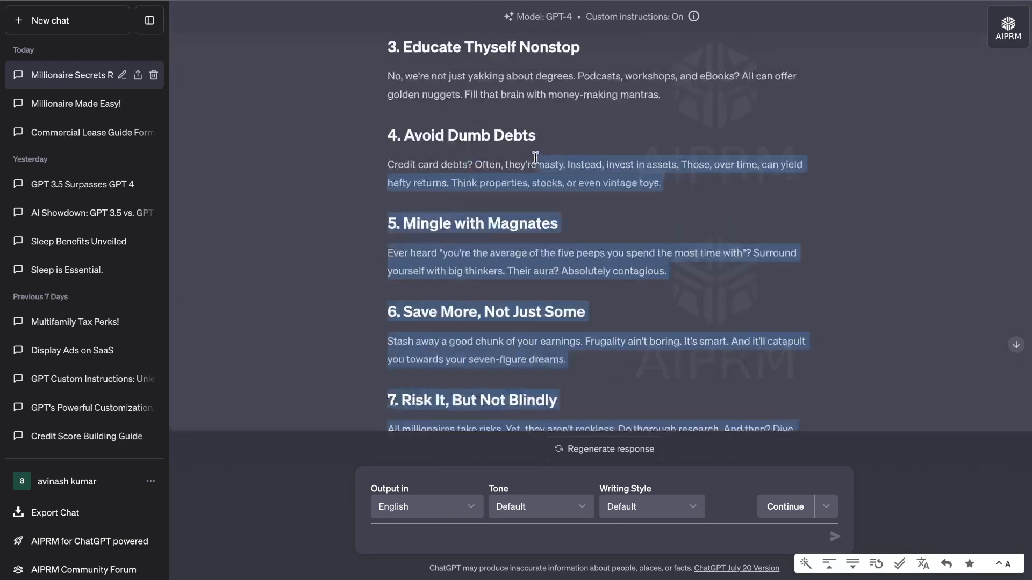
{"action": "scroll", "scroll_direction": "up", "scroll_amount": 3}
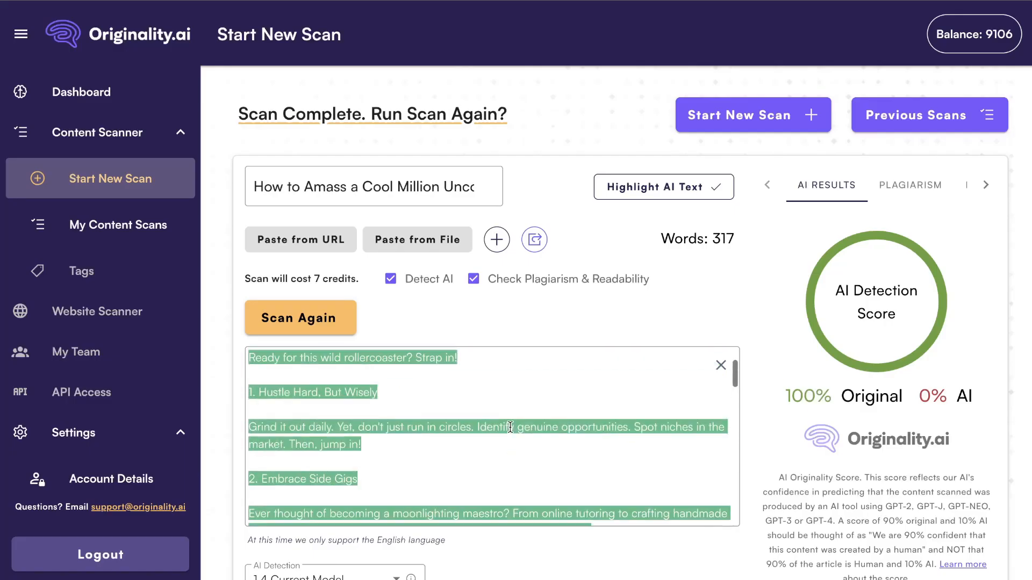
{"action": "scroll", "scroll_direction": "up", "scroll_amount": 3}
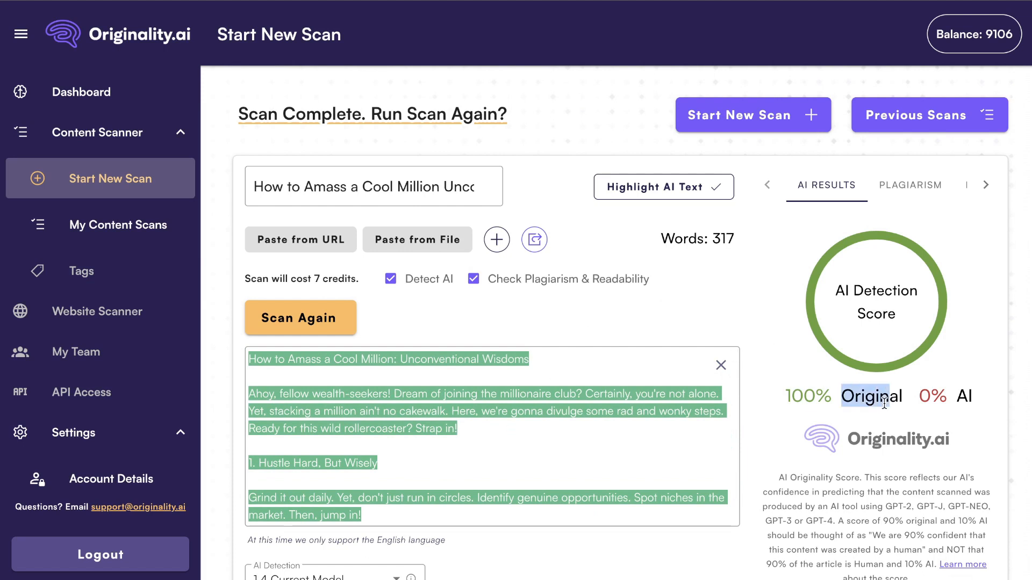
{"action": "scroll", "scroll_direction": "down", "scroll_amount": 3}
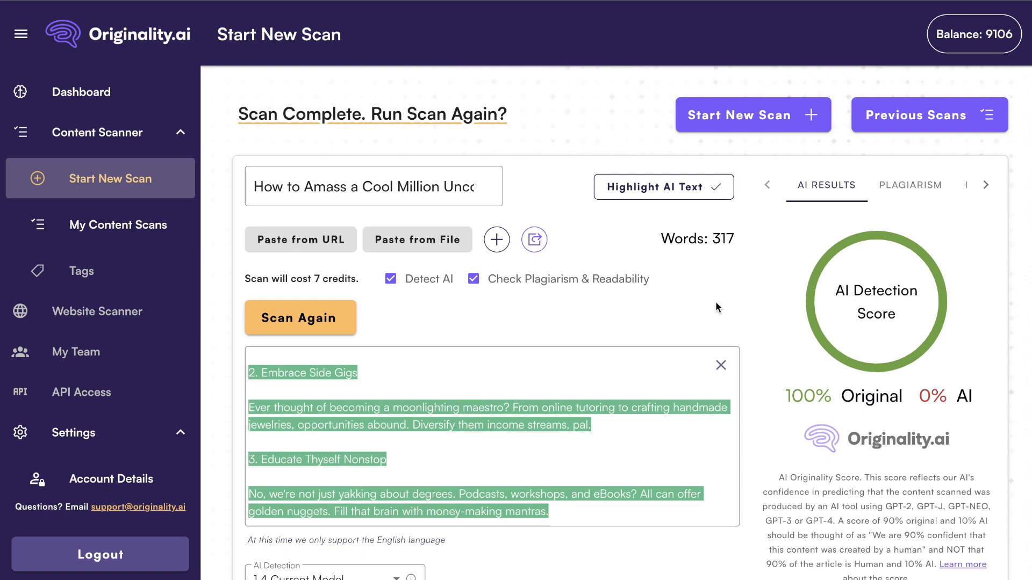
{"action": "mouse_move", "coordinate": [761, 393]}
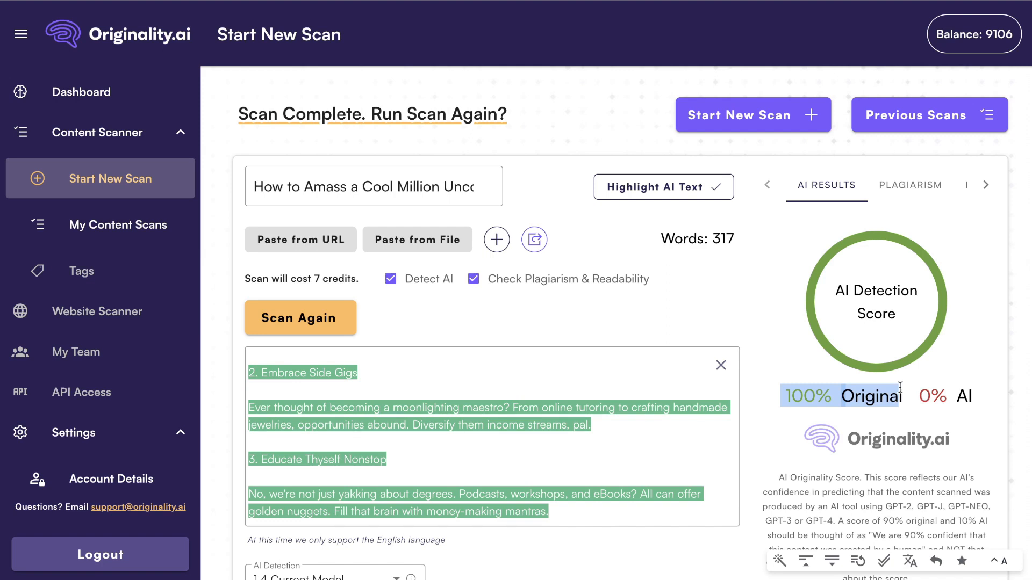
{"action": "scroll", "scroll_direction": "down", "scroll_amount": 3}
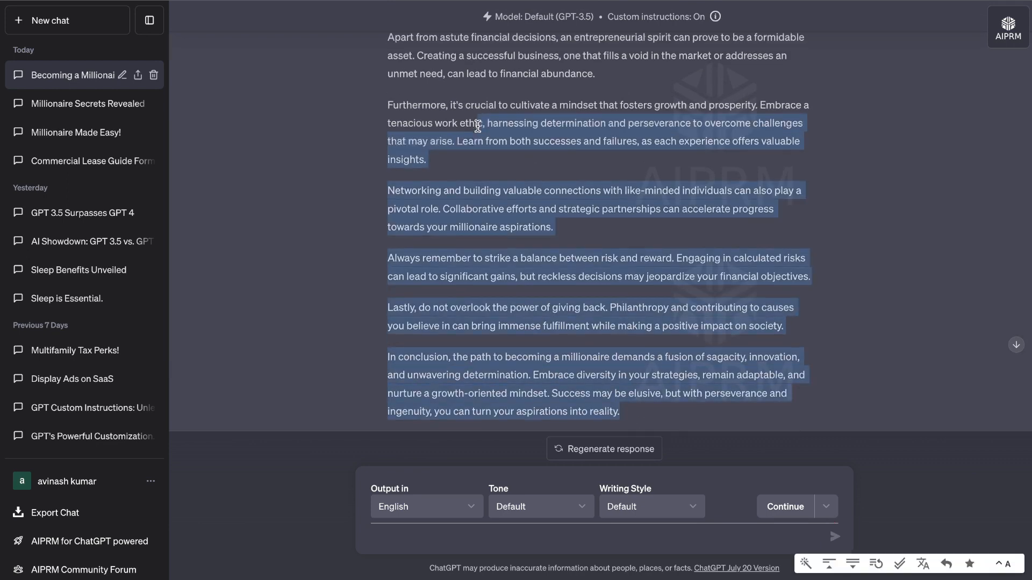
{"action": "scroll", "scroll_direction": "up", "scroll_amount": 3}
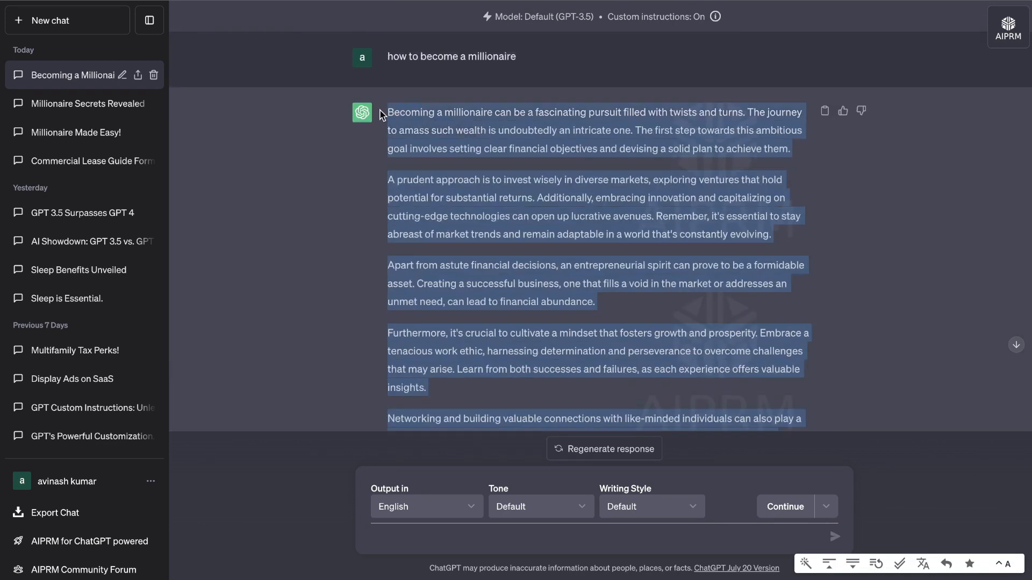
{"action": "mouse_move", "coordinate": [499, 55]}
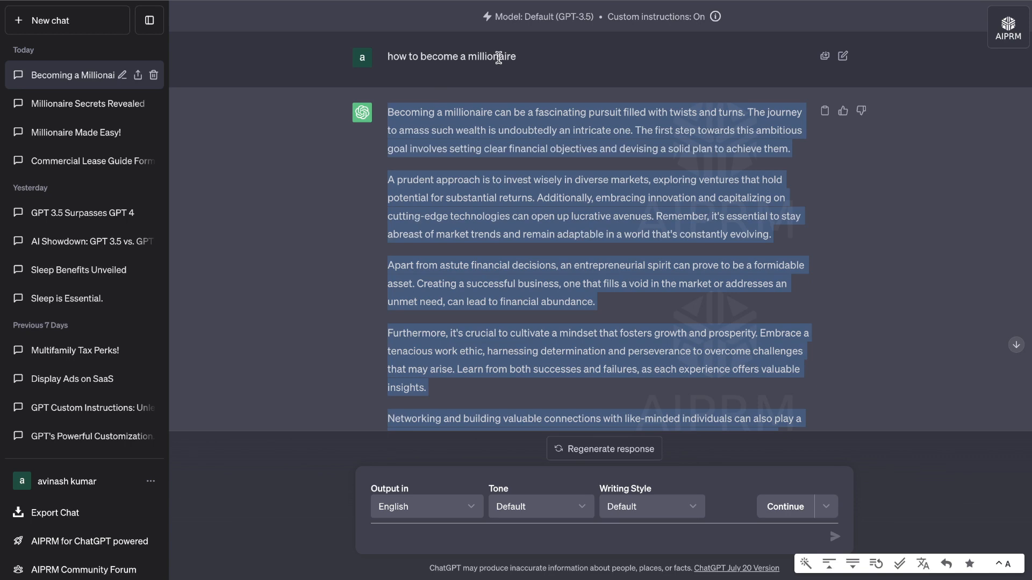
{"action": "mouse_move", "coordinate": [568, 40]}
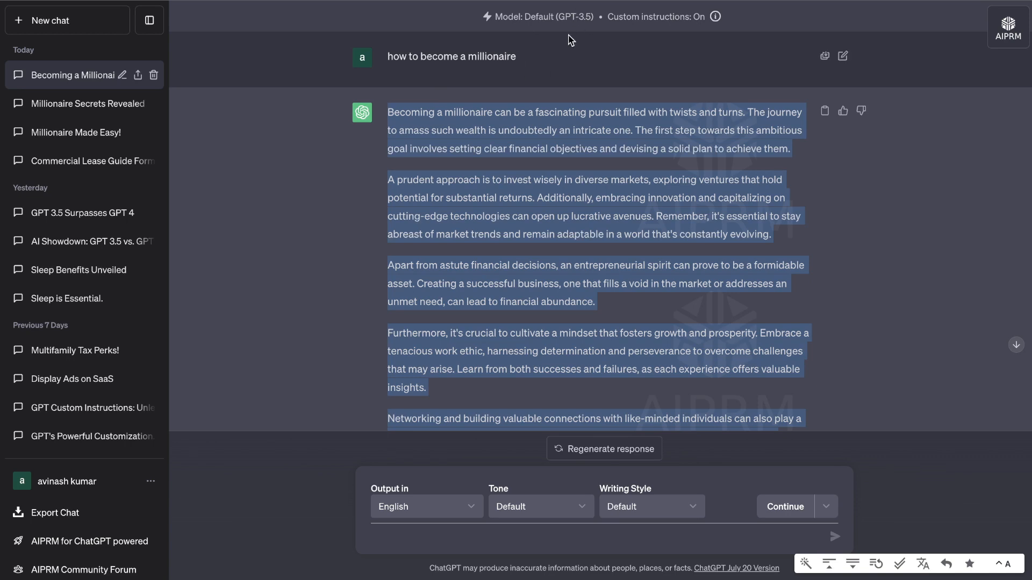
{"action": "mouse_move", "coordinate": [697, 26]}
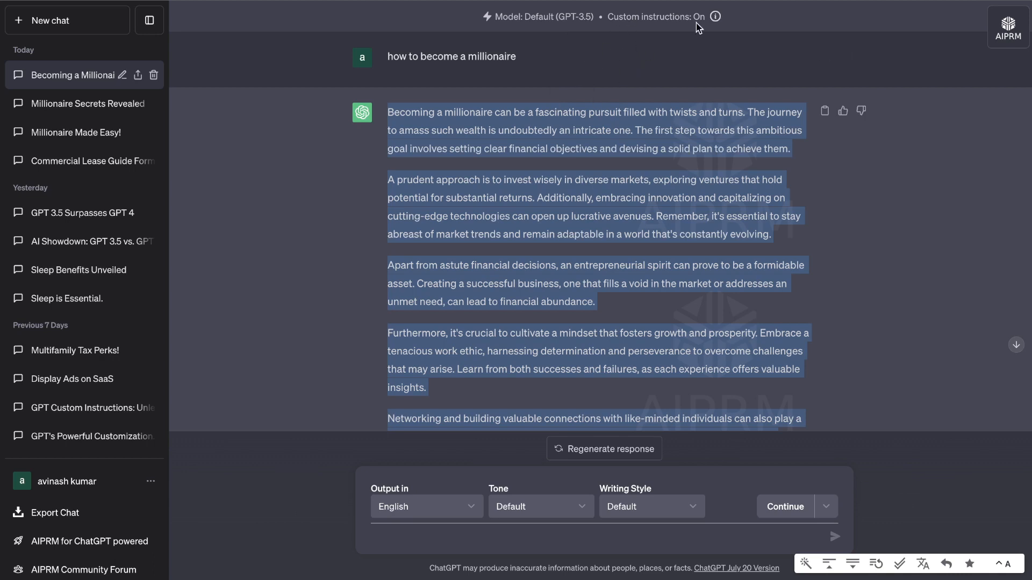
{"action": "left_click", "coordinate": [715, 16]}
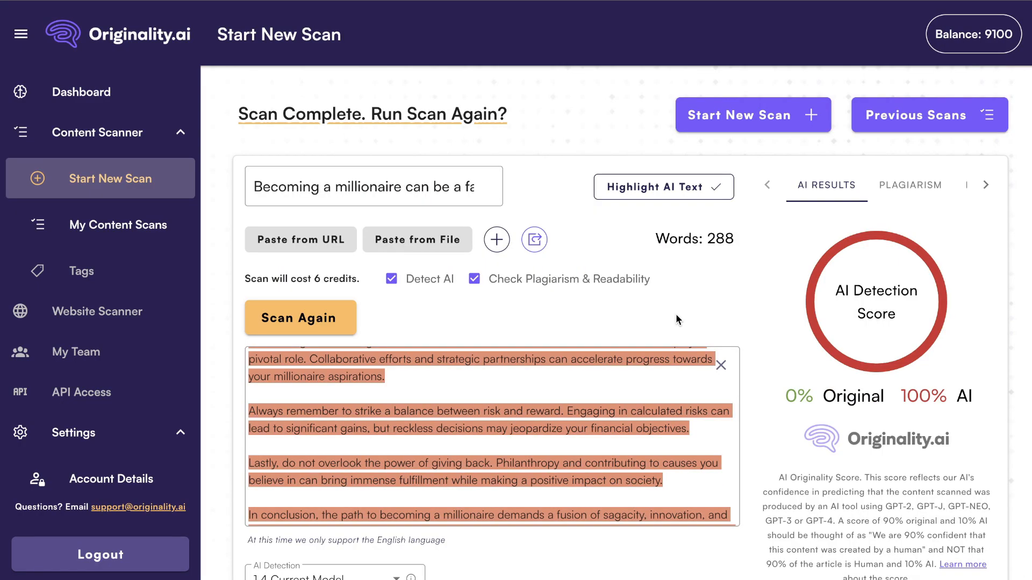
{"action": "mouse_move", "coordinate": [907, 385]}
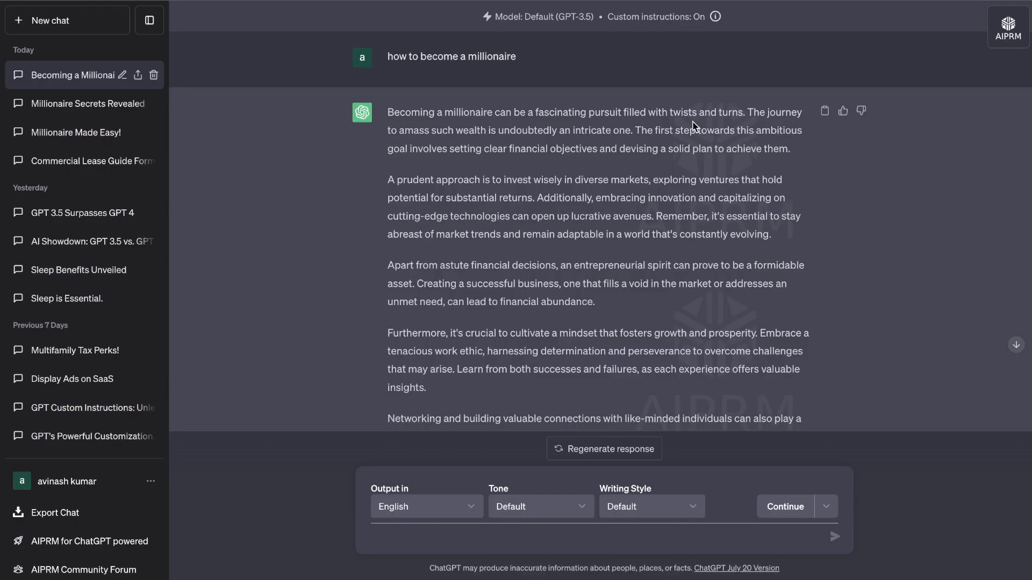
{"action": "mouse_move", "coordinate": [683, 105]}
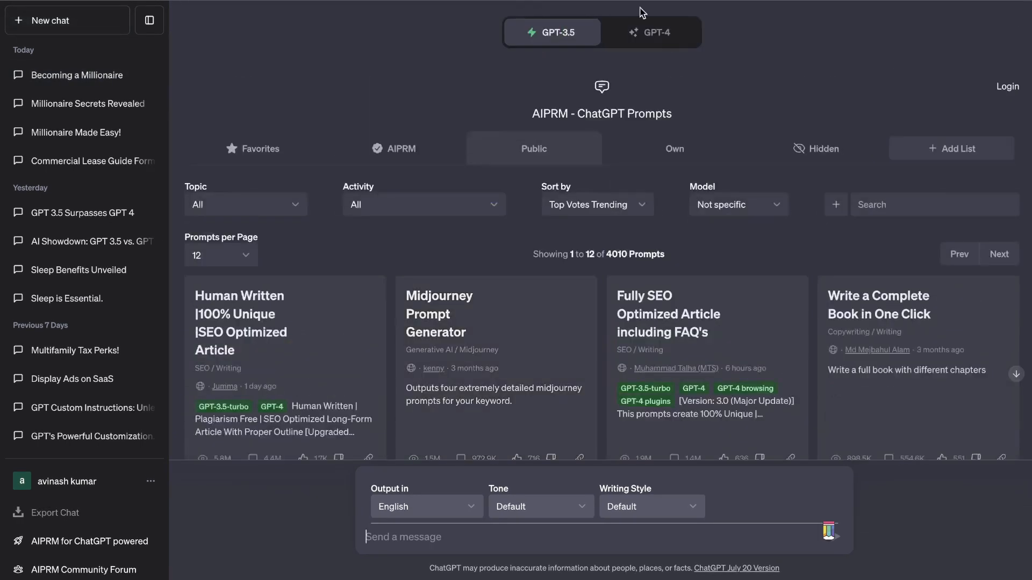
Switch the new chat's model to GPT-4 and scroll up toward the Become a Lawyer! chat.
{"action": "left_click", "coordinate": [651, 33]}
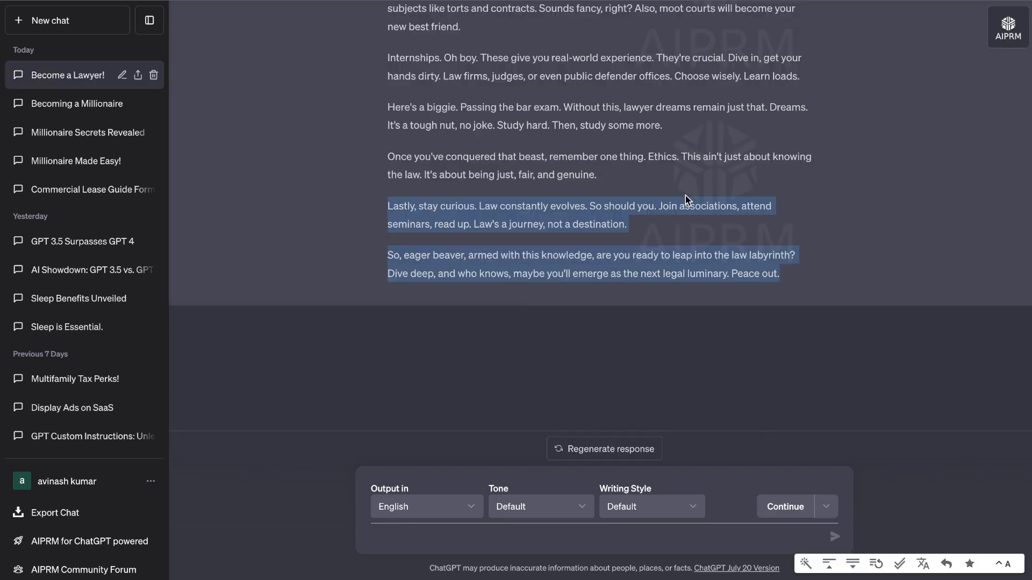
{"action": "scroll", "scroll_direction": "up", "scroll_amount": 3}
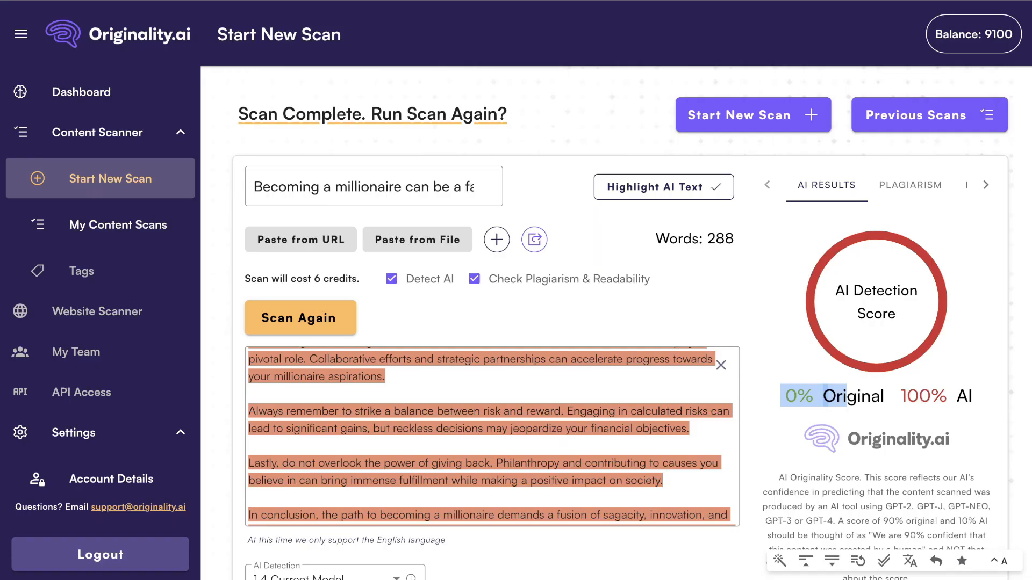
Run a fresh scan on the pasted lawyer post, scoring 100% original across 230 words.
{"action": "left_click", "coordinate": [752, 115]}
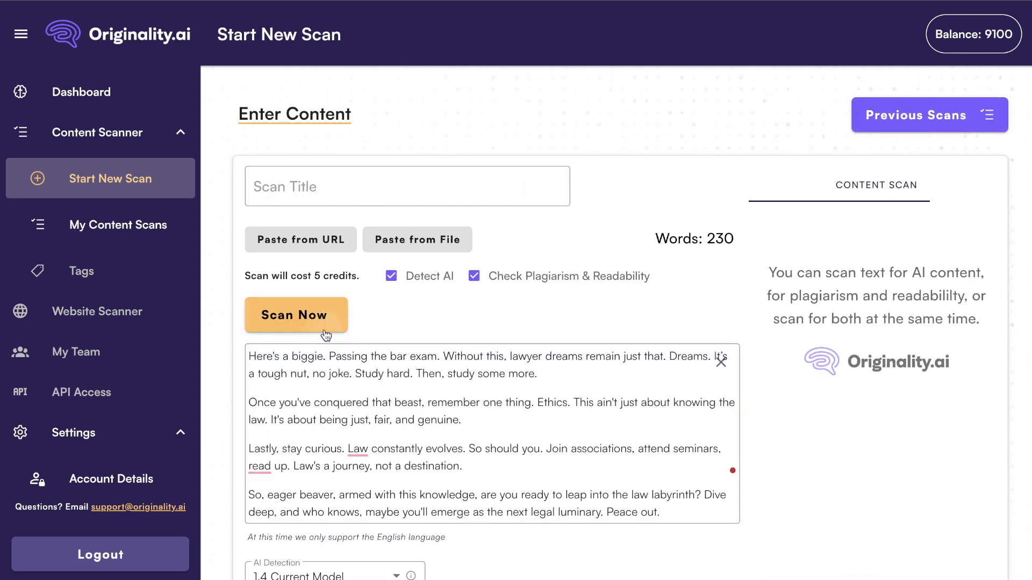
{"action": "left_click", "coordinate": [295, 315]}
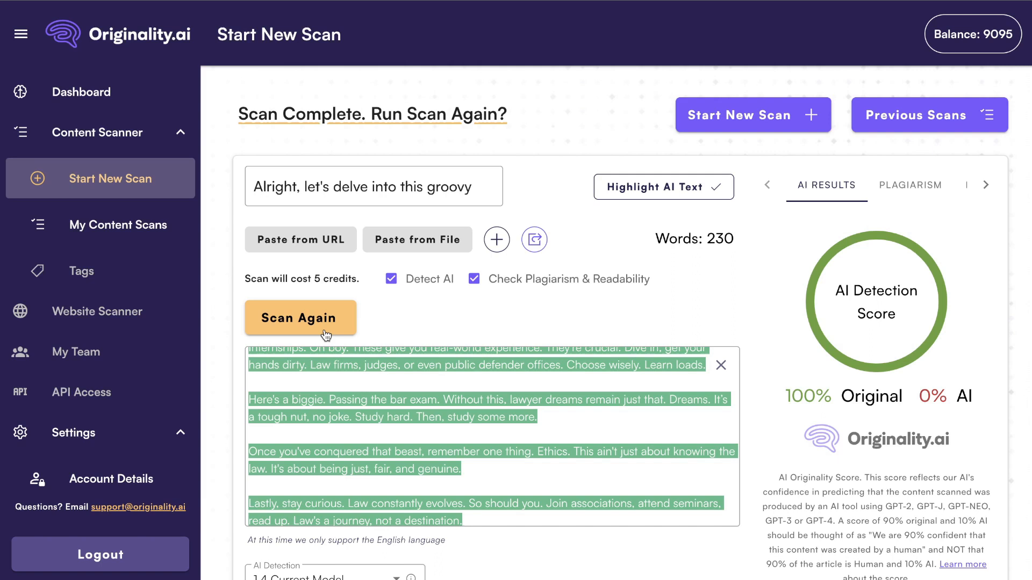
Check plagiarism (0%) and readability (79.8) results, then return to the AI detection score.
{"action": "left_click", "coordinate": [910, 185]}
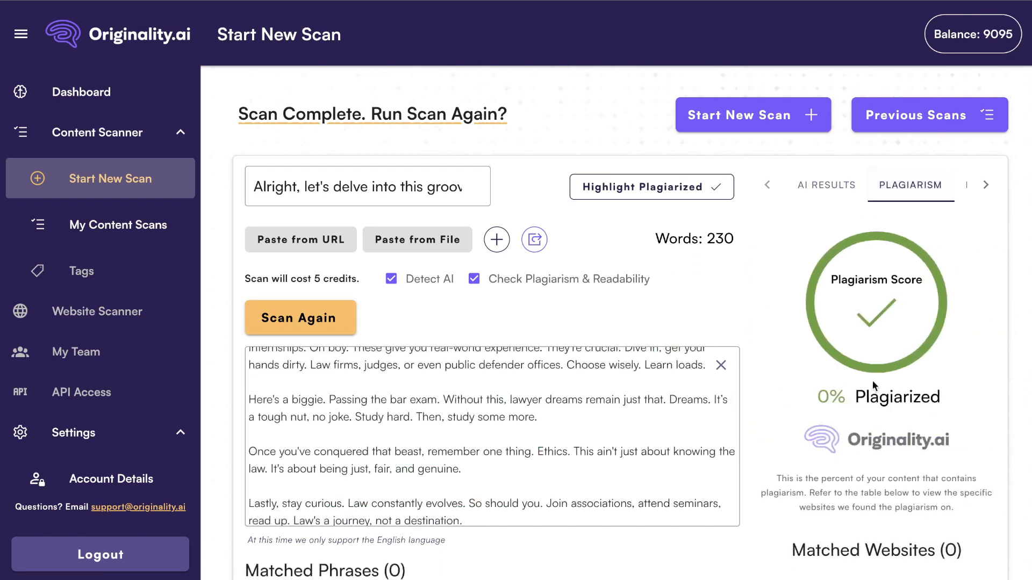
{"action": "left_click", "coordinate": [919, 185]}
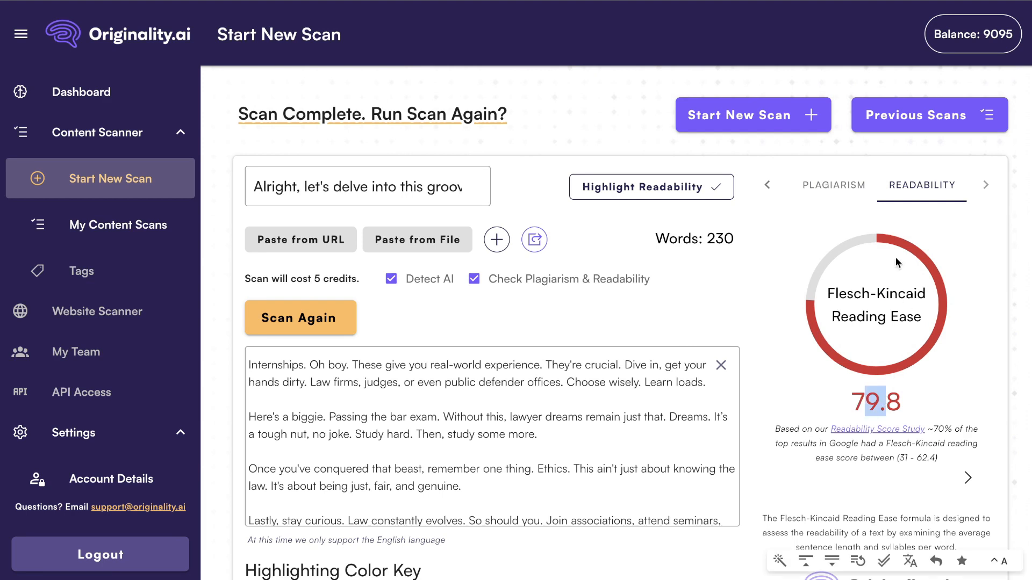
{"action": "left_click", "coordinate": [832, 184]}
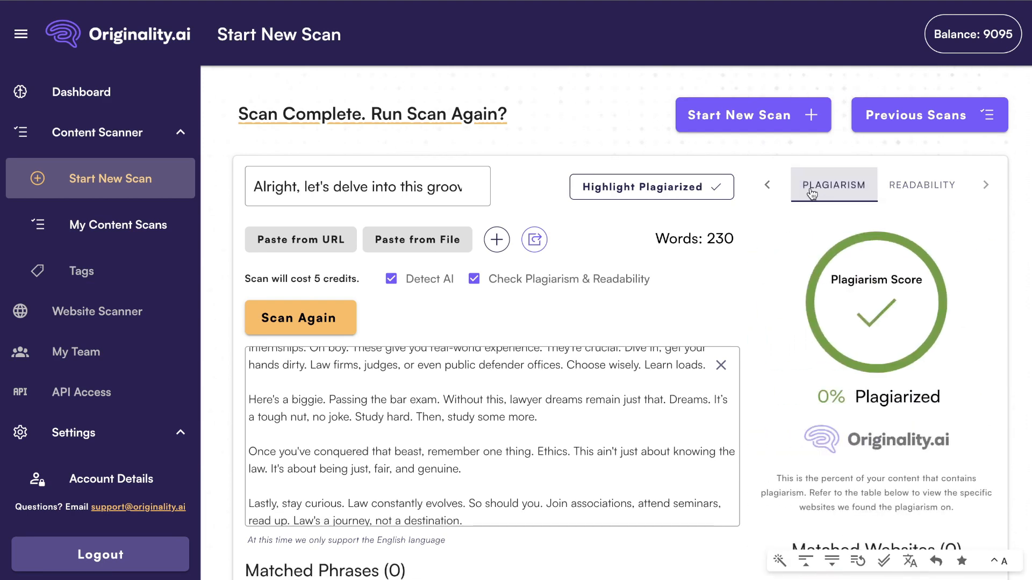
{"action": "left_click", "coordinate": [766, 184]}
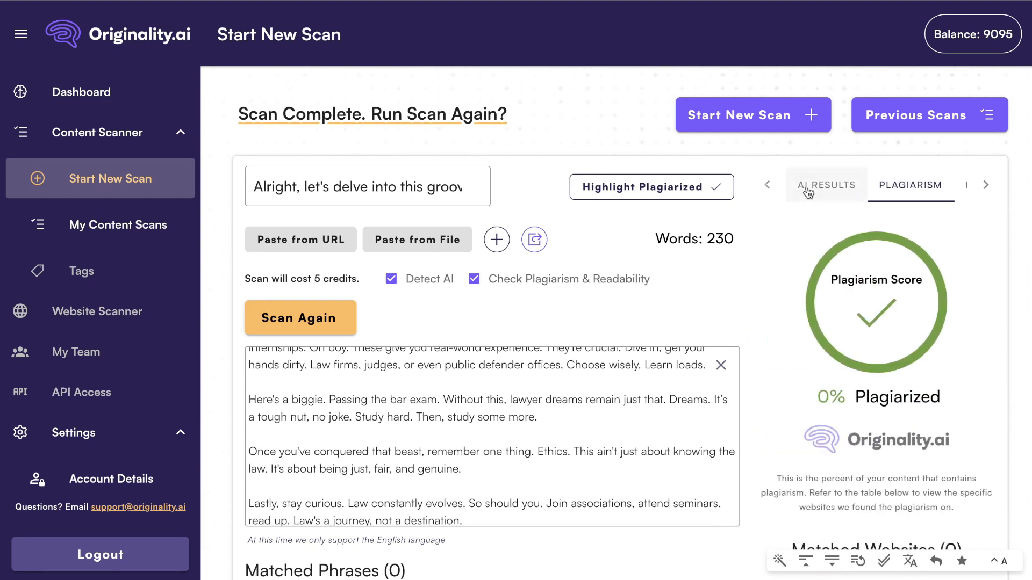
{"action": "left_click", "coordinate": [826, 185]}
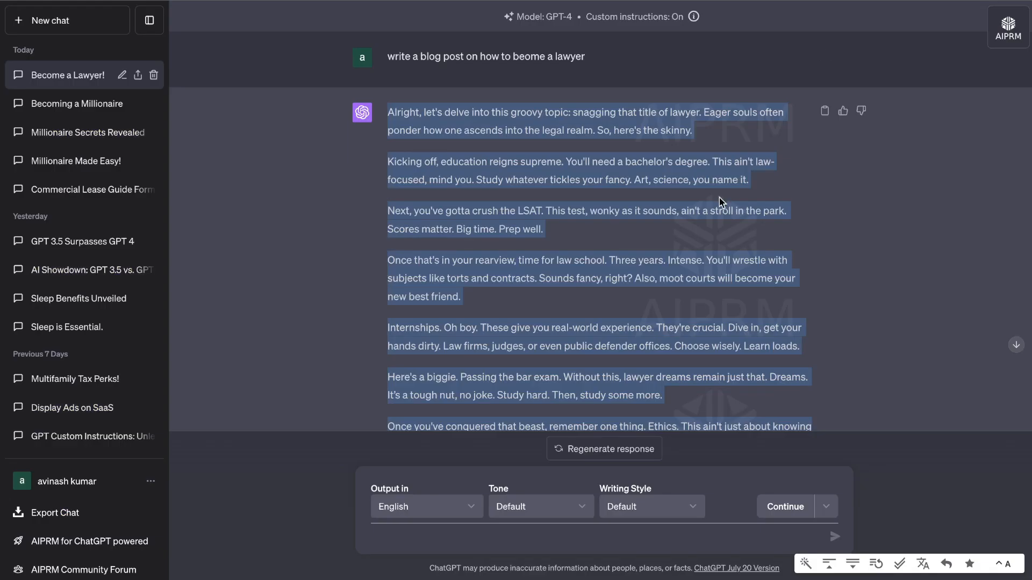
{"action": "mouse_move", "coordinate": [699, 200]}
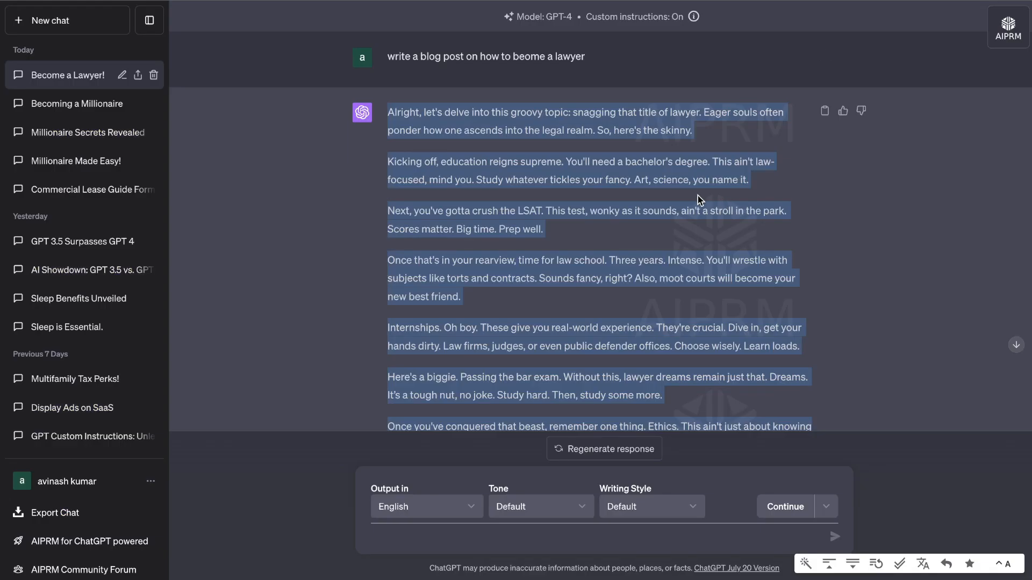